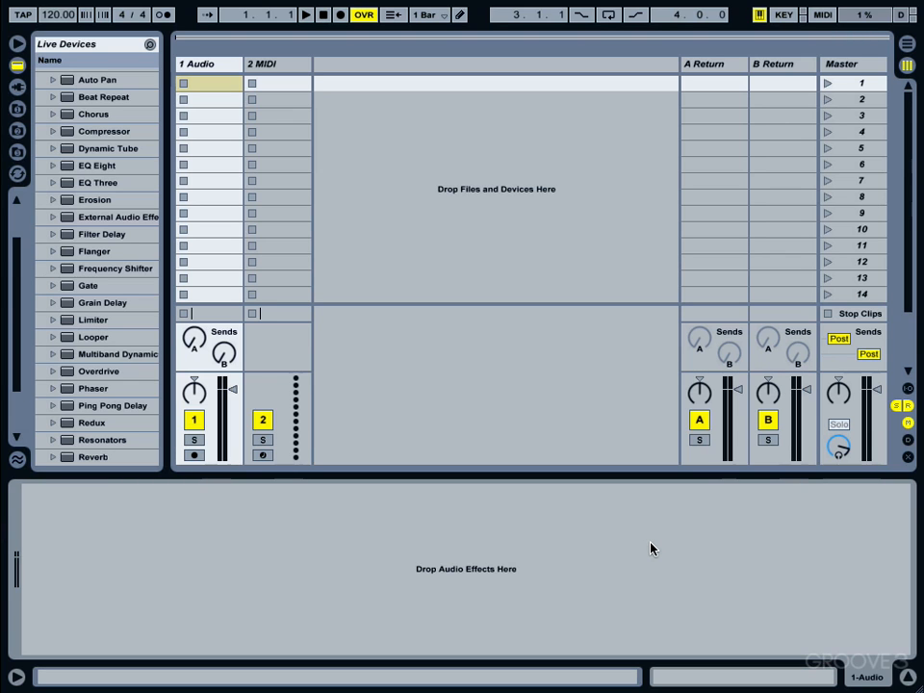
mouse_move(170, 239)
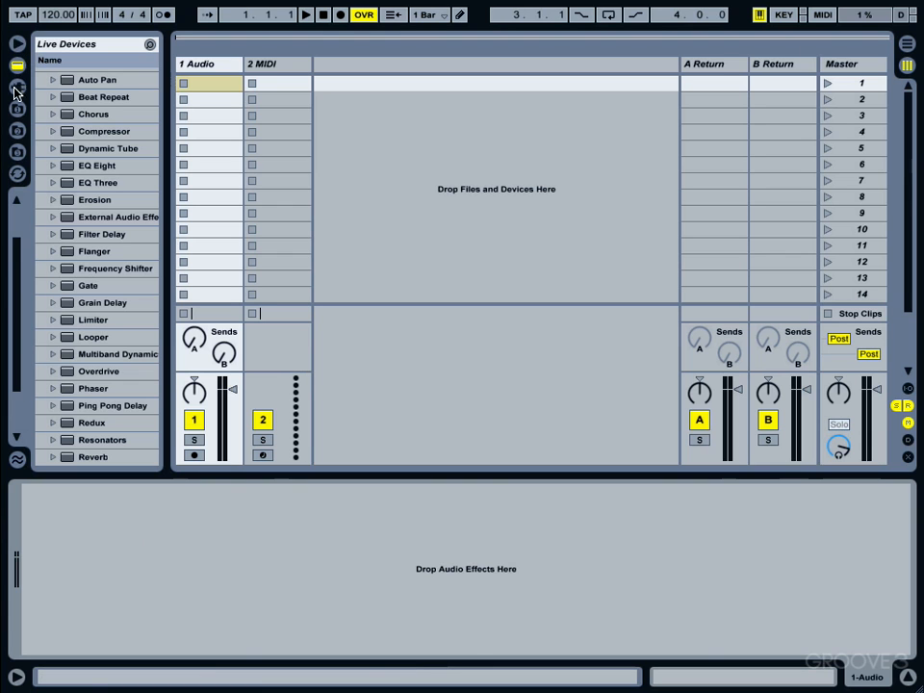
Browse the plug-in devices, checking the Audio Units Toontrack folder.
click(15, 89)
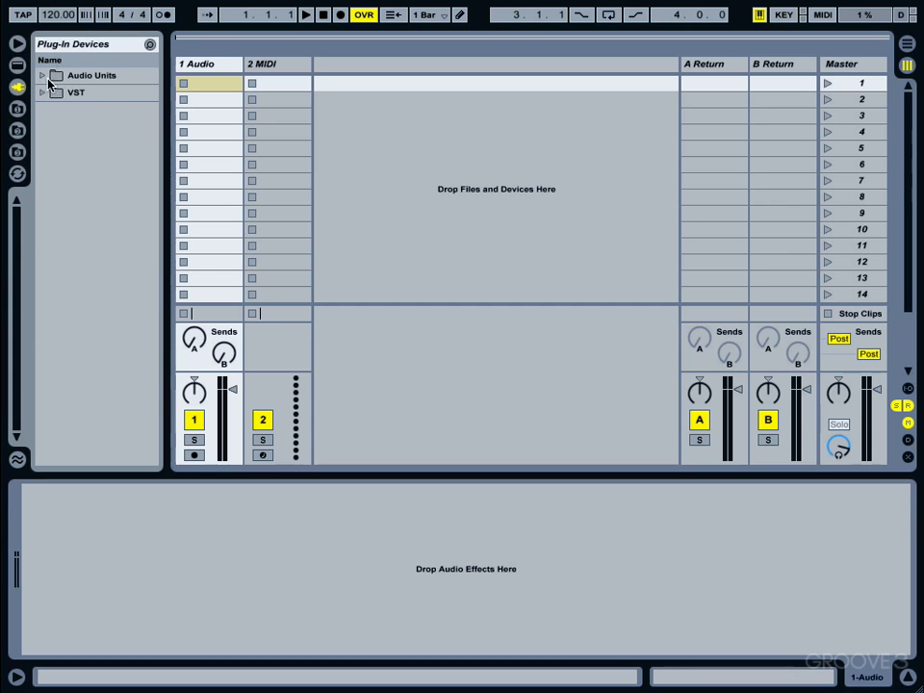
mouse_move(42, 79)
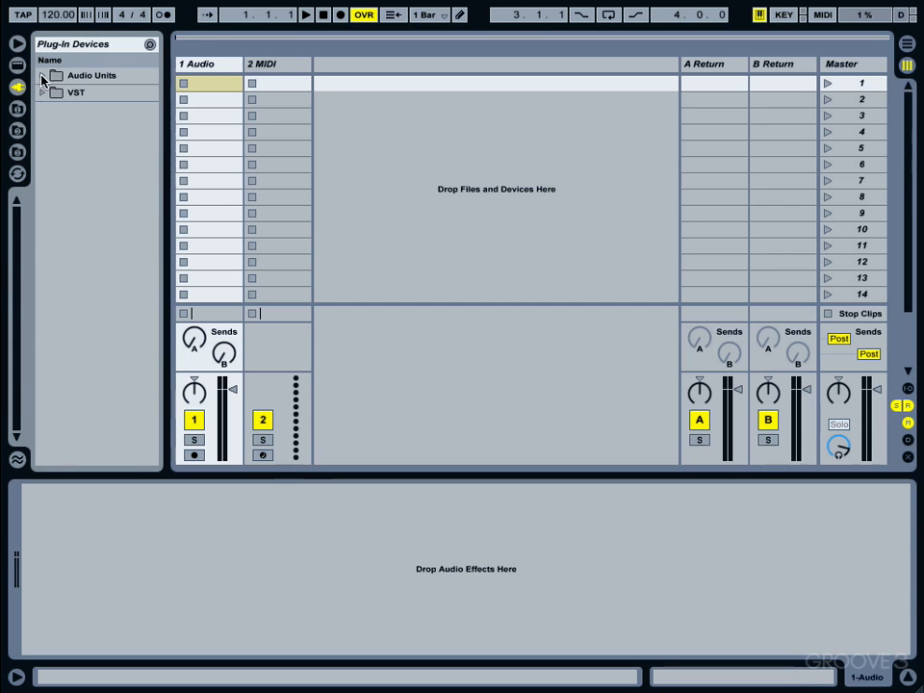
click(42, 75)
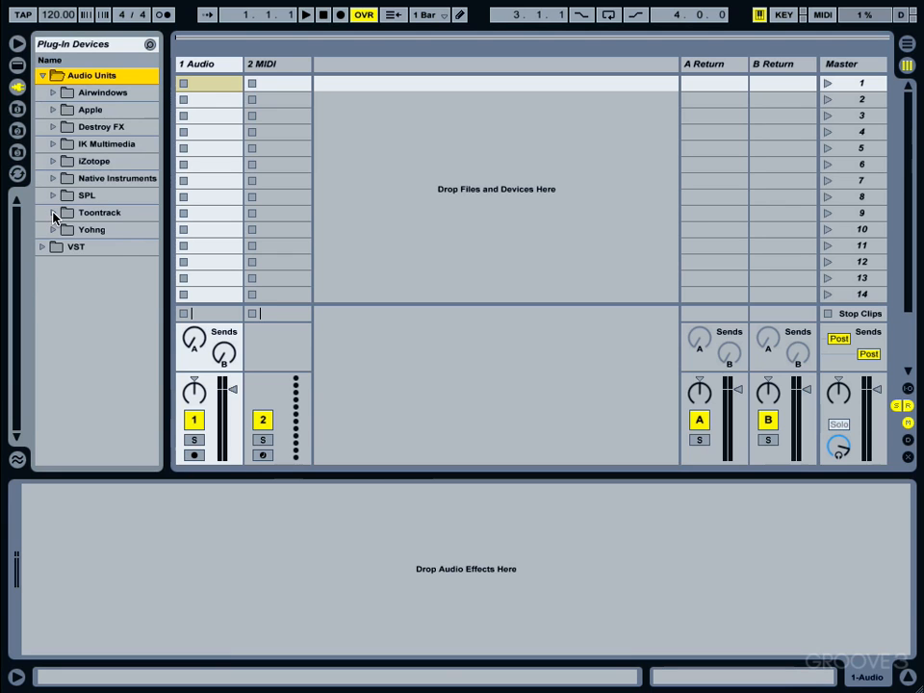
click(54, 212)
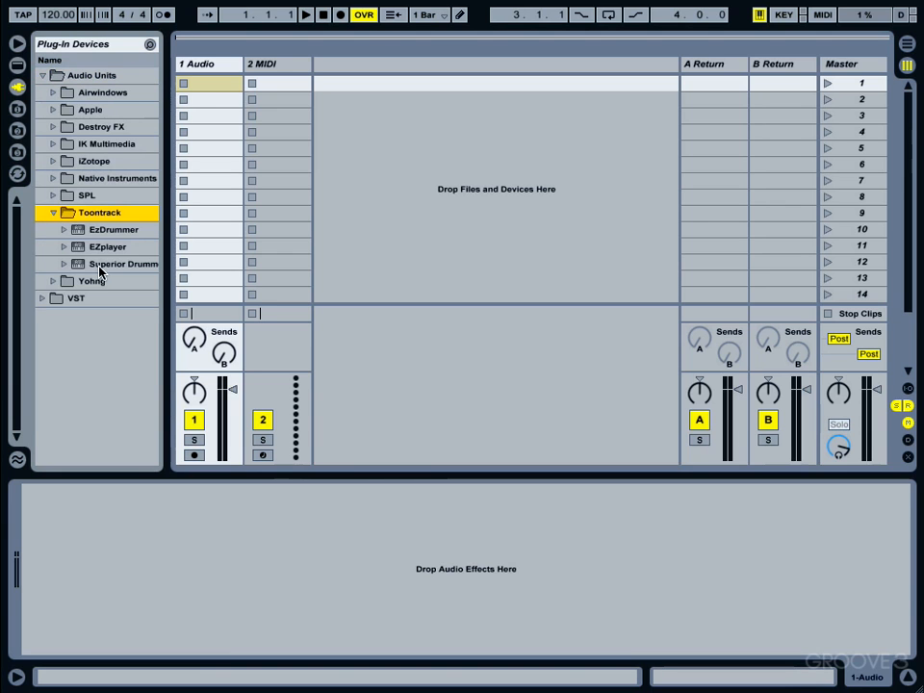
click(42, 75)
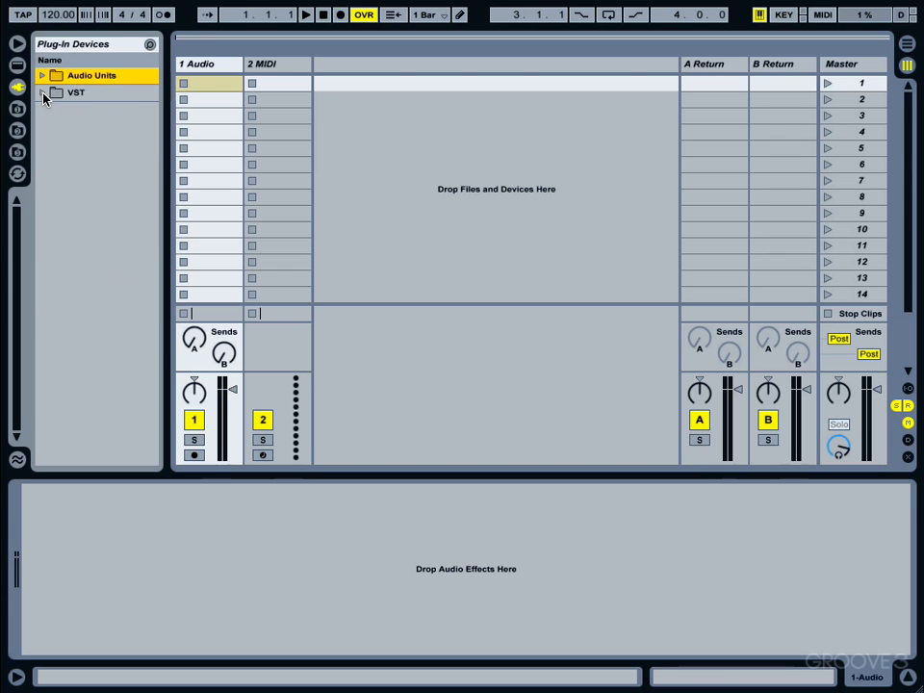
Choose Superior Drummer from the VST folder with the 2 MIDI track as destination.
click(42, 92)
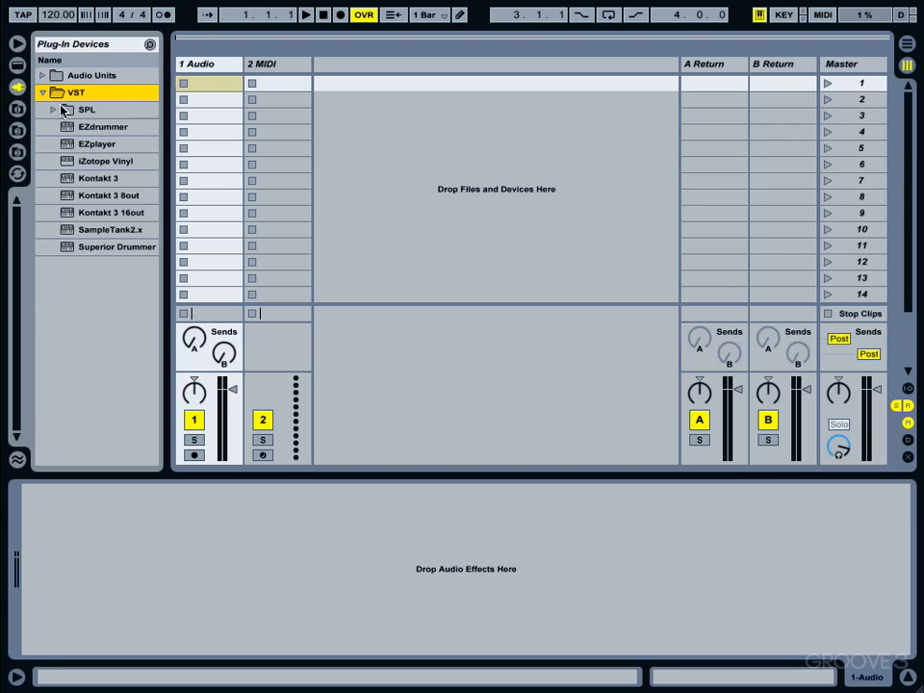
click(116, 247)
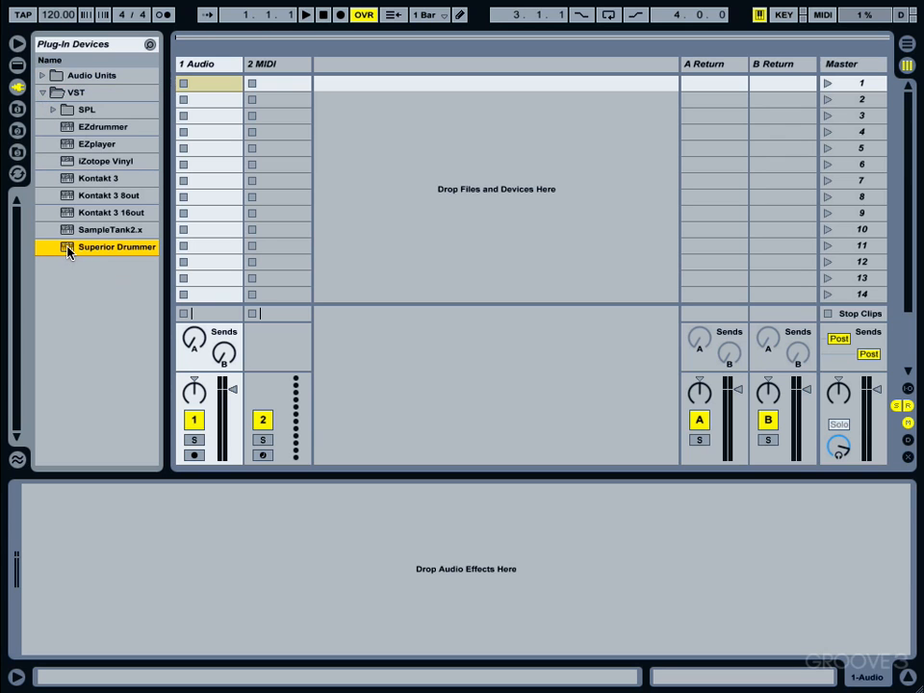
click(277, 64)
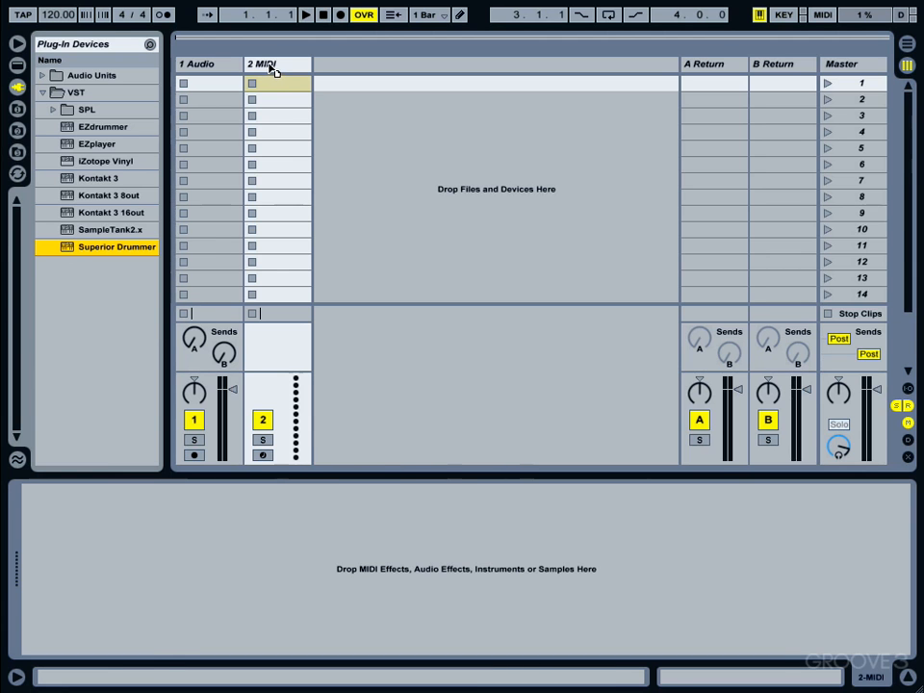
Load Superior Drummer onto the MIDI track so its Construct page appears.
double_click(115, 246)
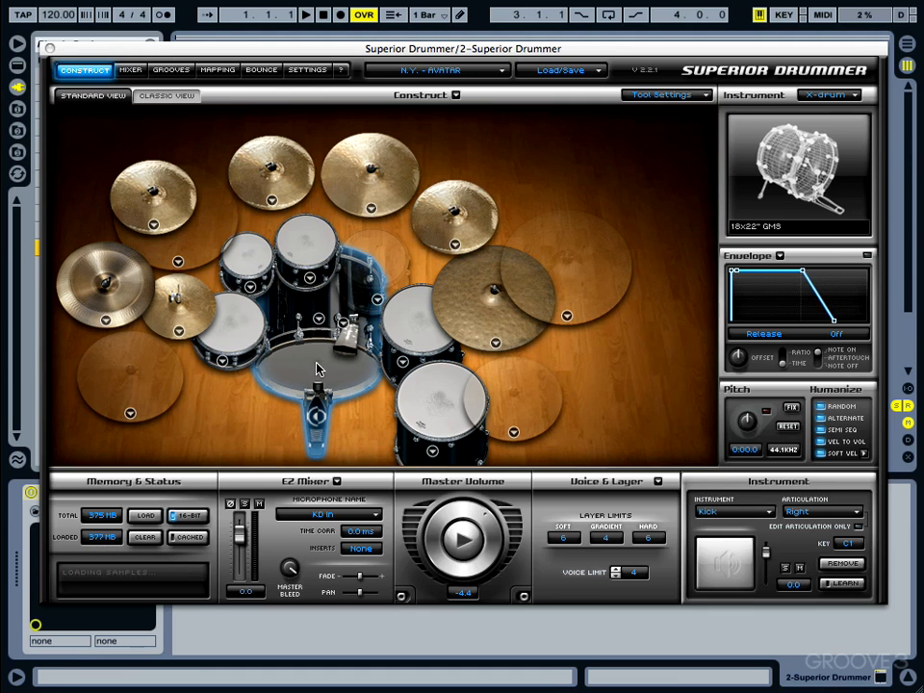
mouse_move(316, 373)
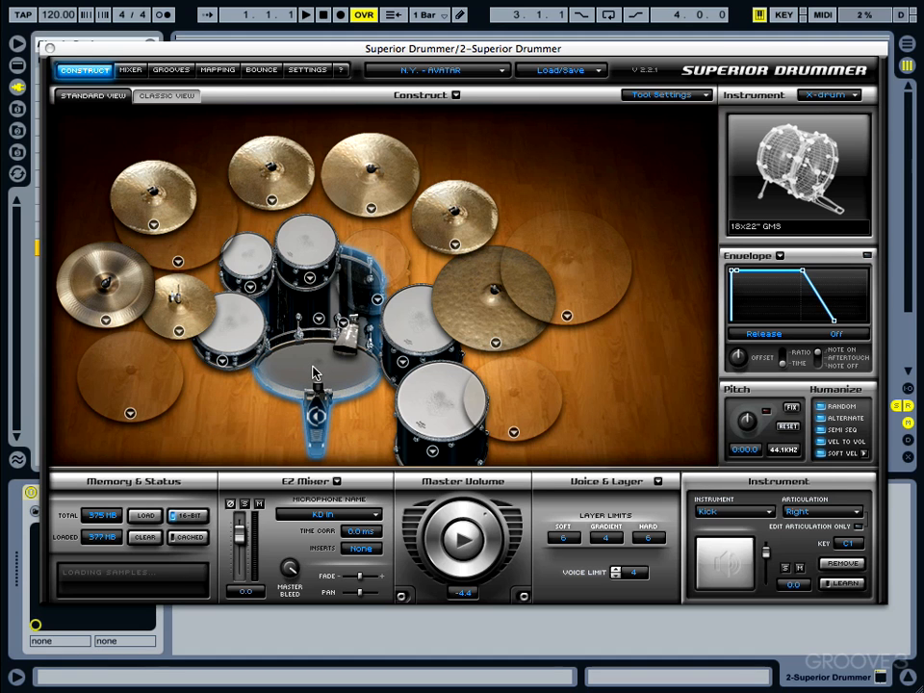
mouse_move(246, 281)
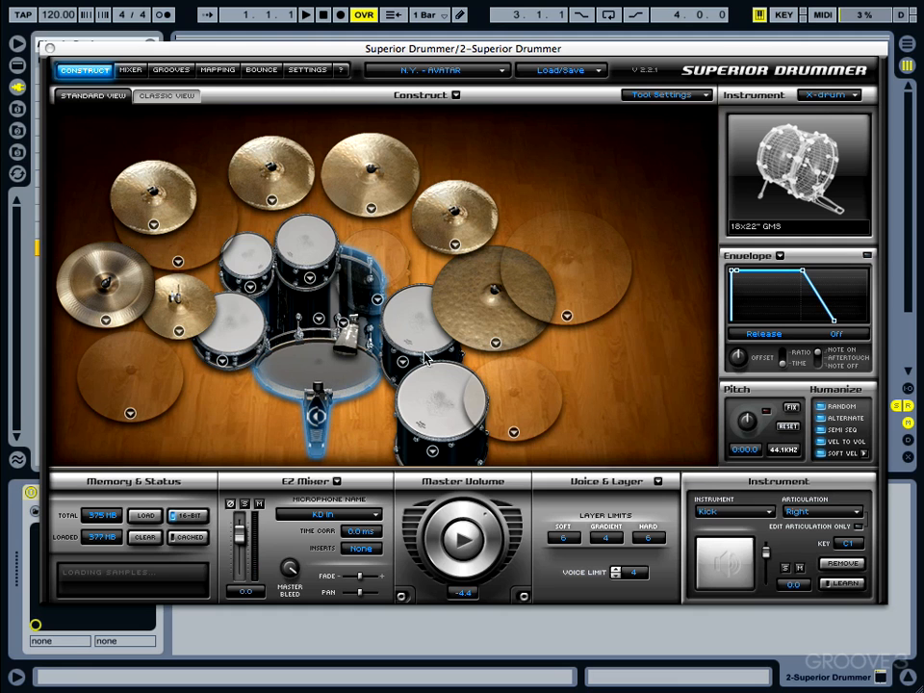
mouse_move(446, 331)
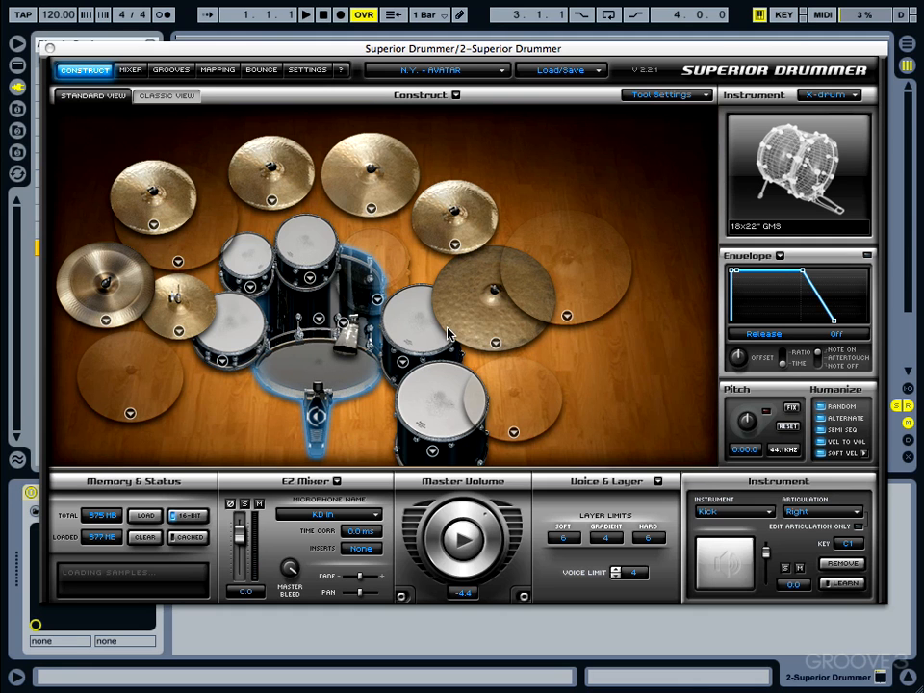
mouse_move(317, 304)
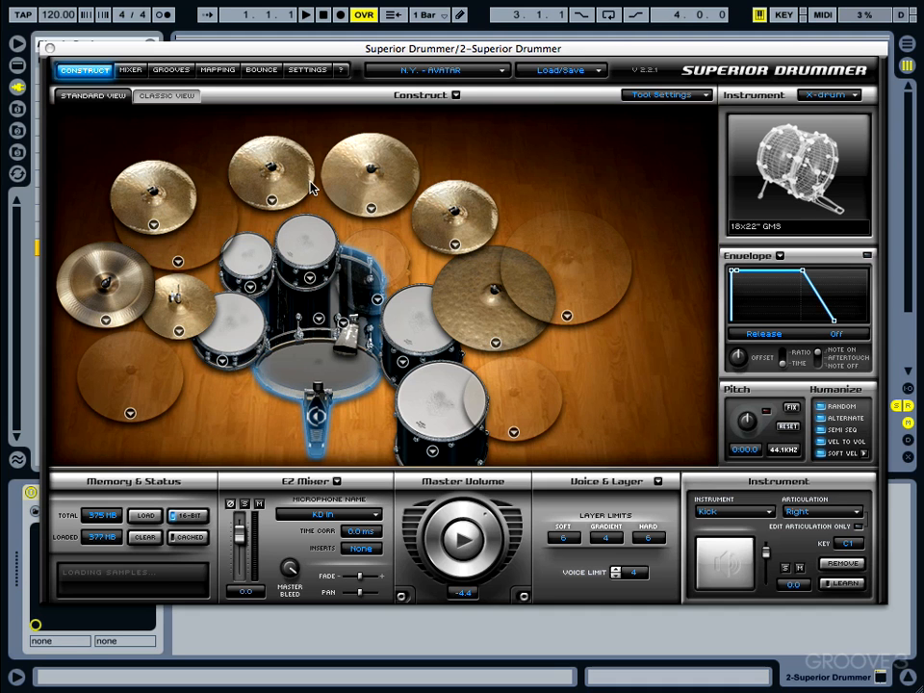
mouse_move(319, 196)
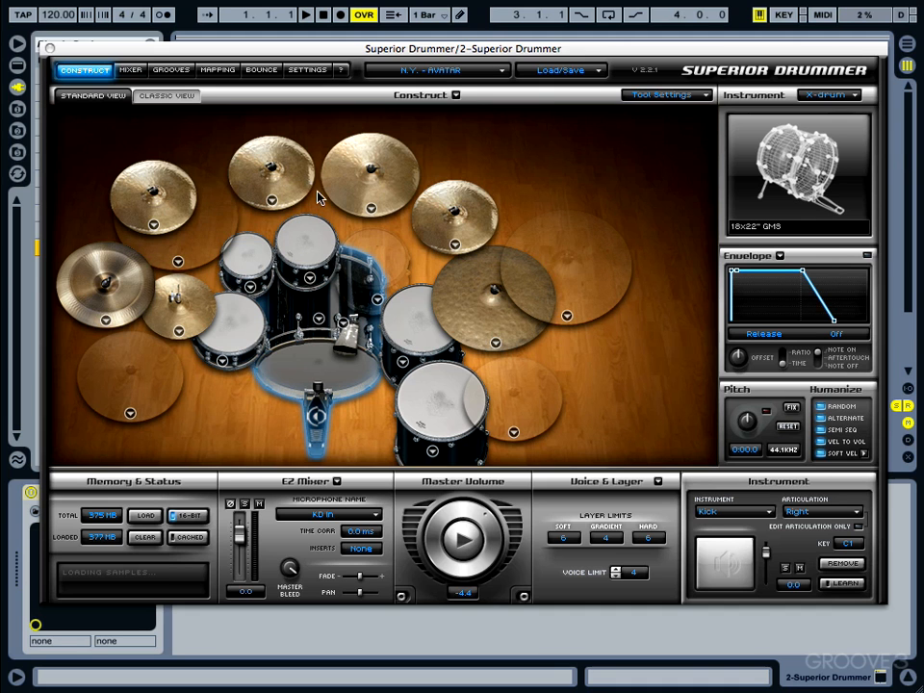
mouse_move(374, 260)
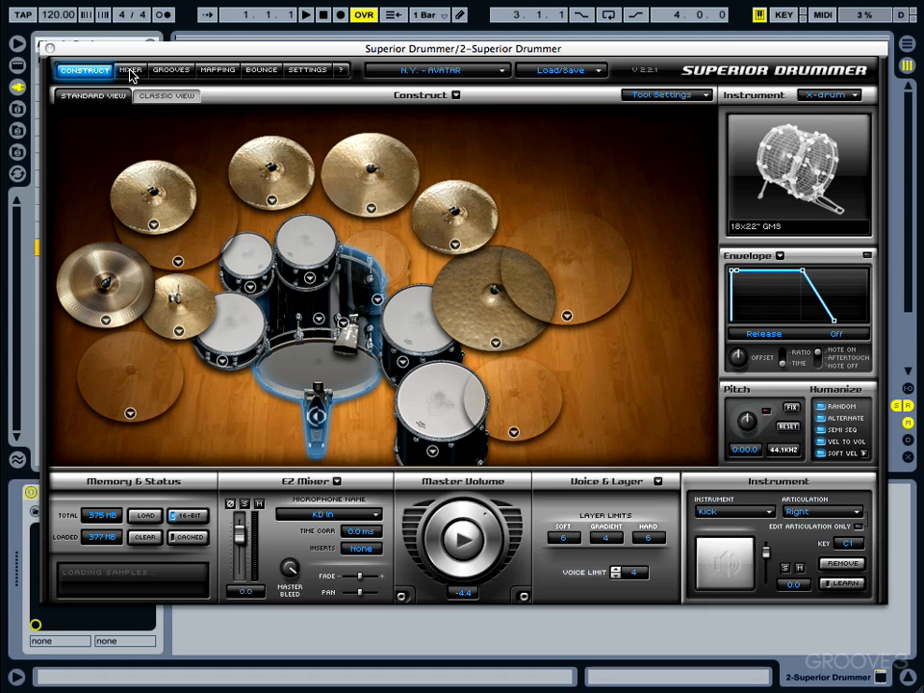
Show Superior Drummer's mixer and the first channel's output pair choices.
click(131, 69)
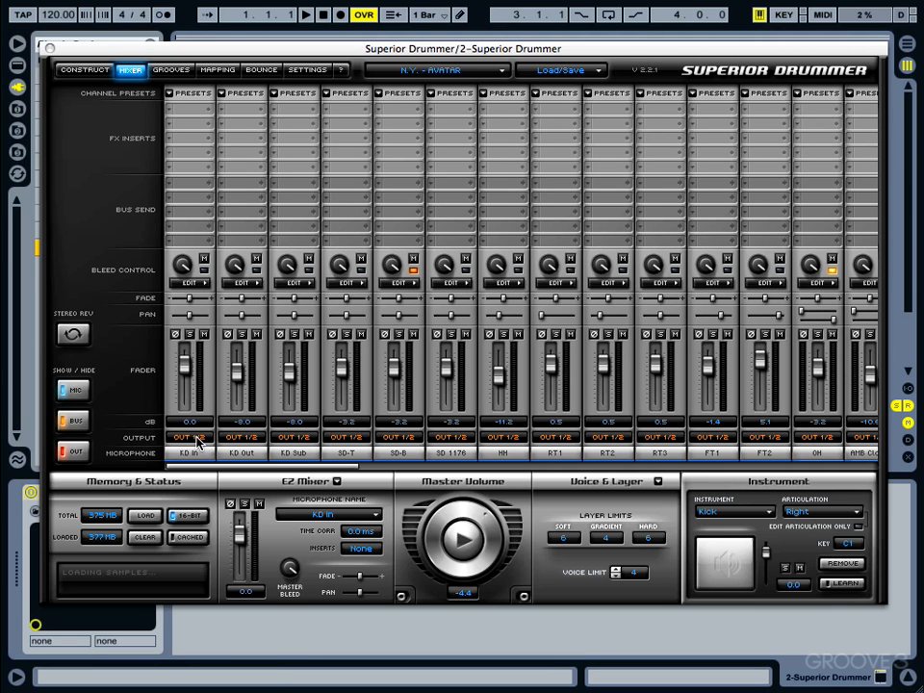
click(189, 438)
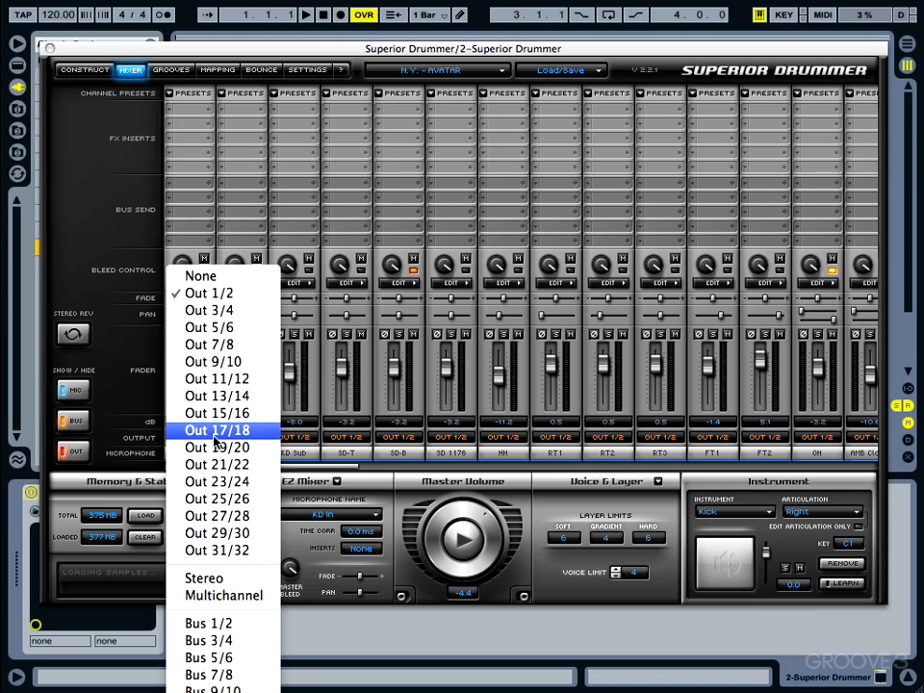
mouse_move(208, 310)
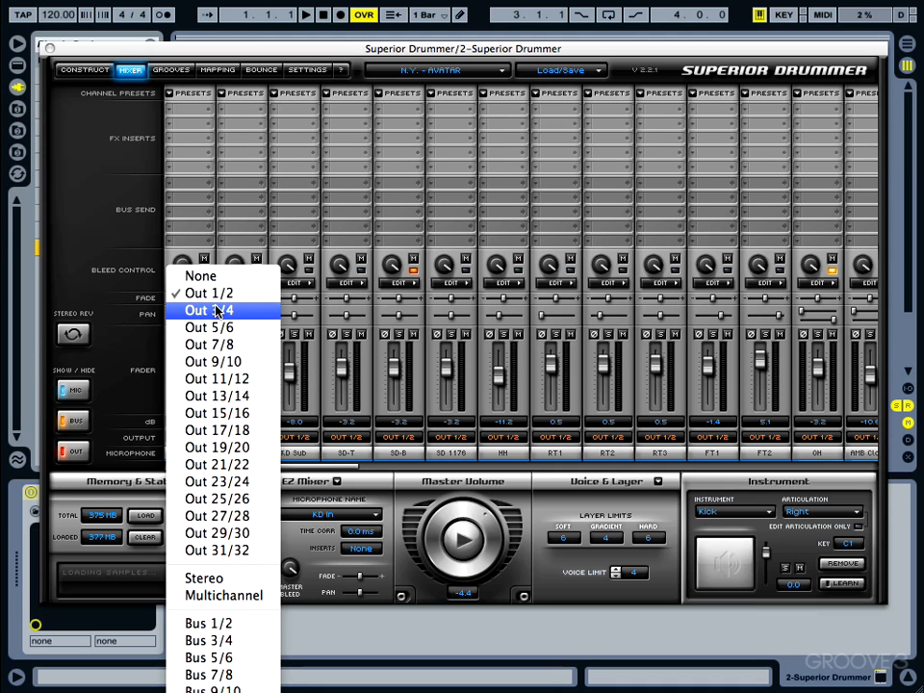
mouse_move(216, 446)
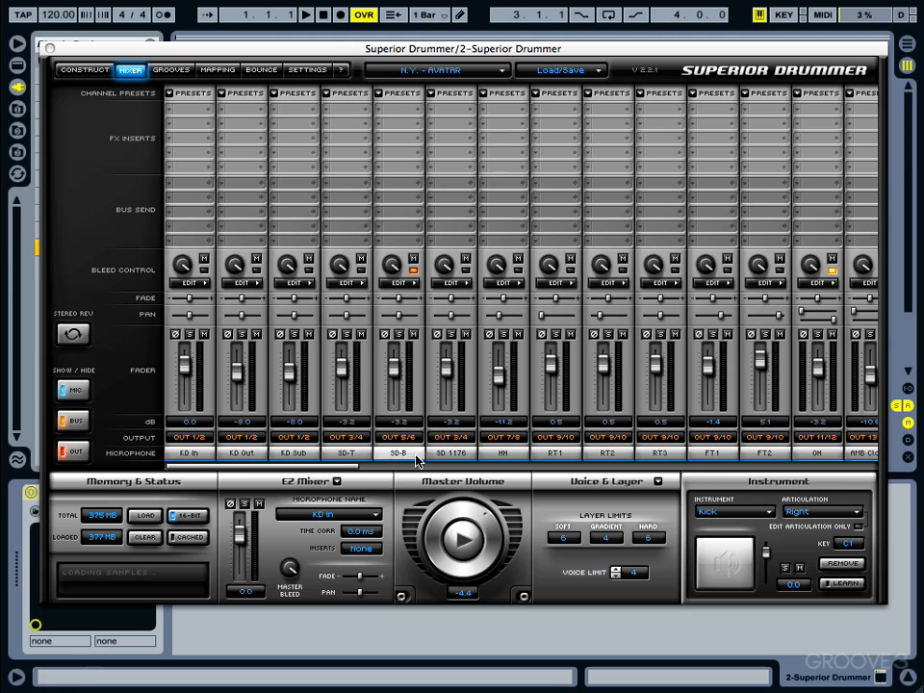
mouse_move(512, 462)
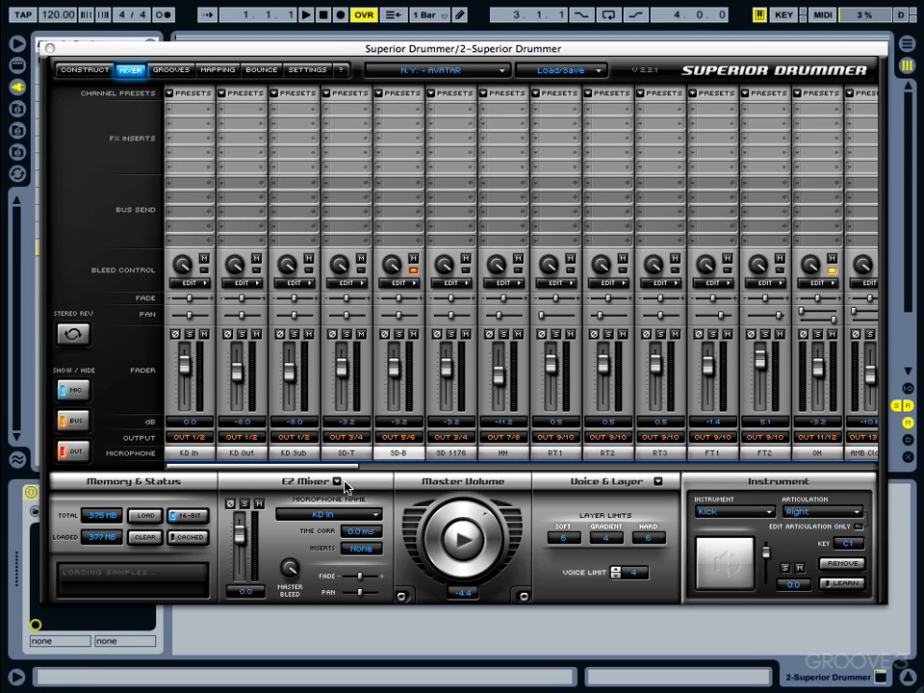
Check the Individual Bleed lists on several later mixer channels, then return to Construct.
scroll(right, 3)
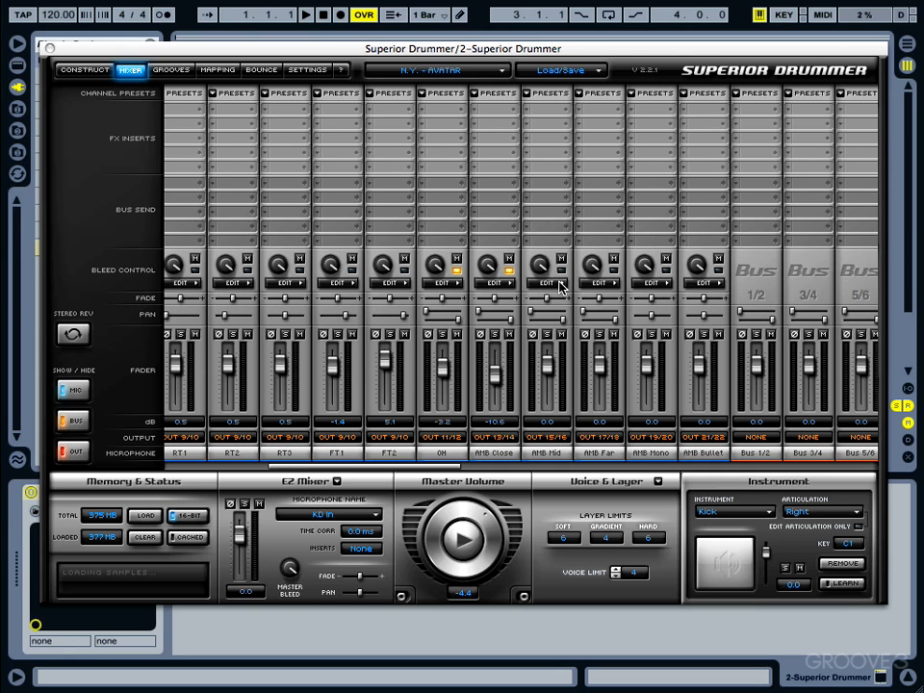
click(543, 281)
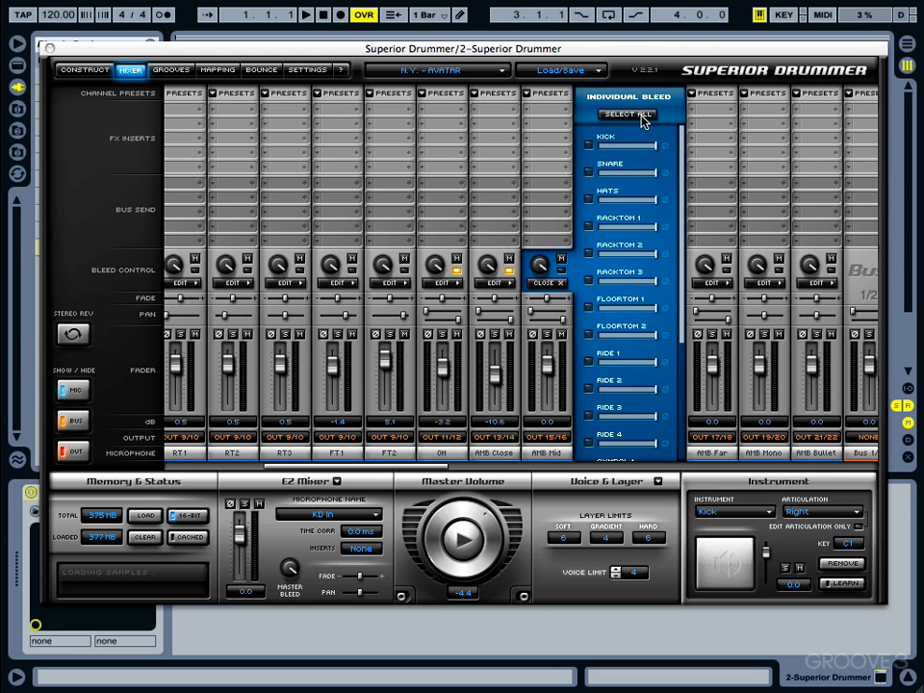
click(627, 113)
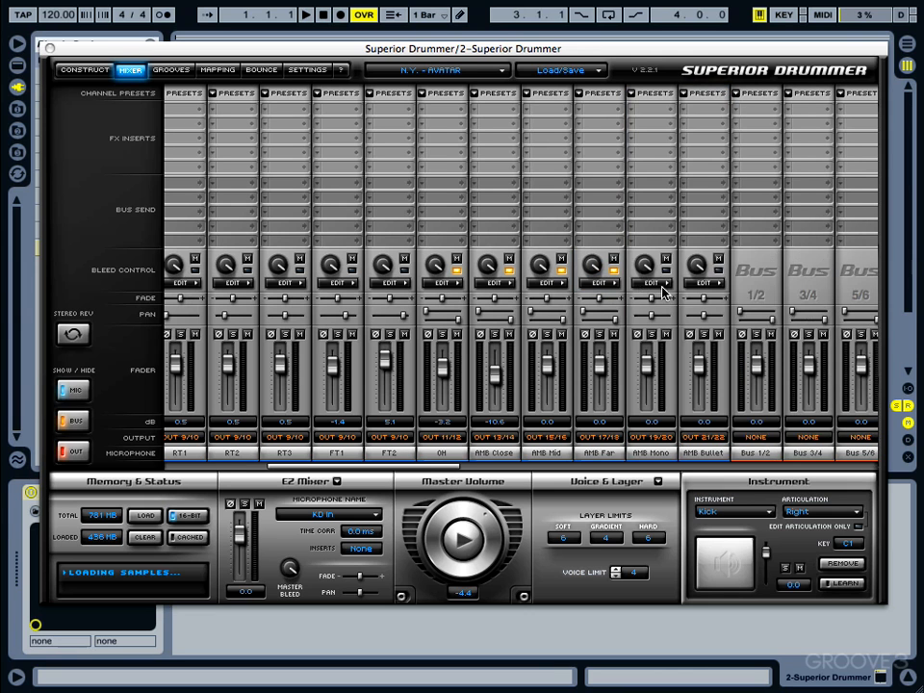
click(642, 281)
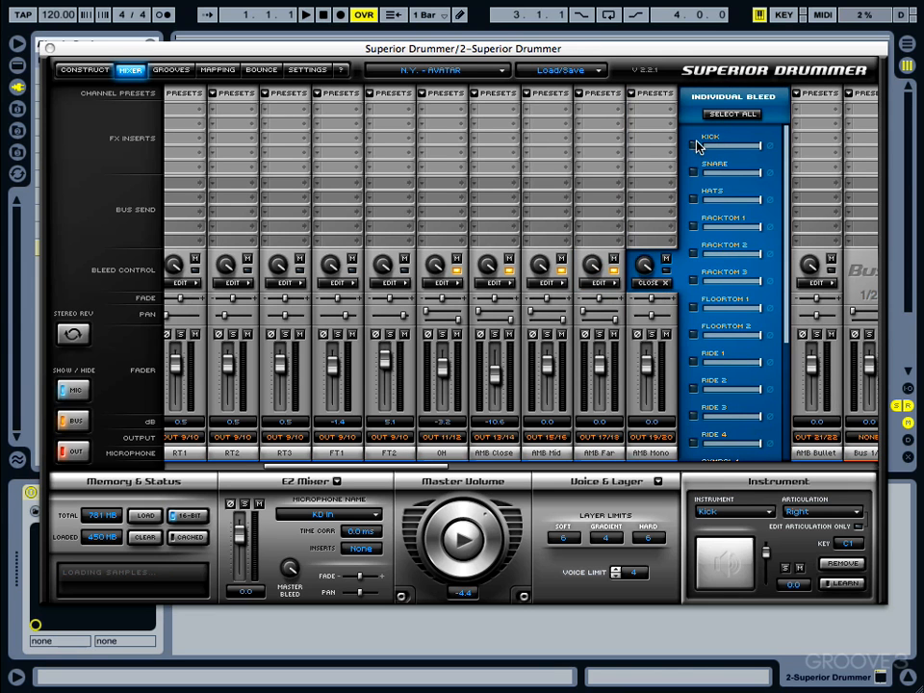
click(651, 281)
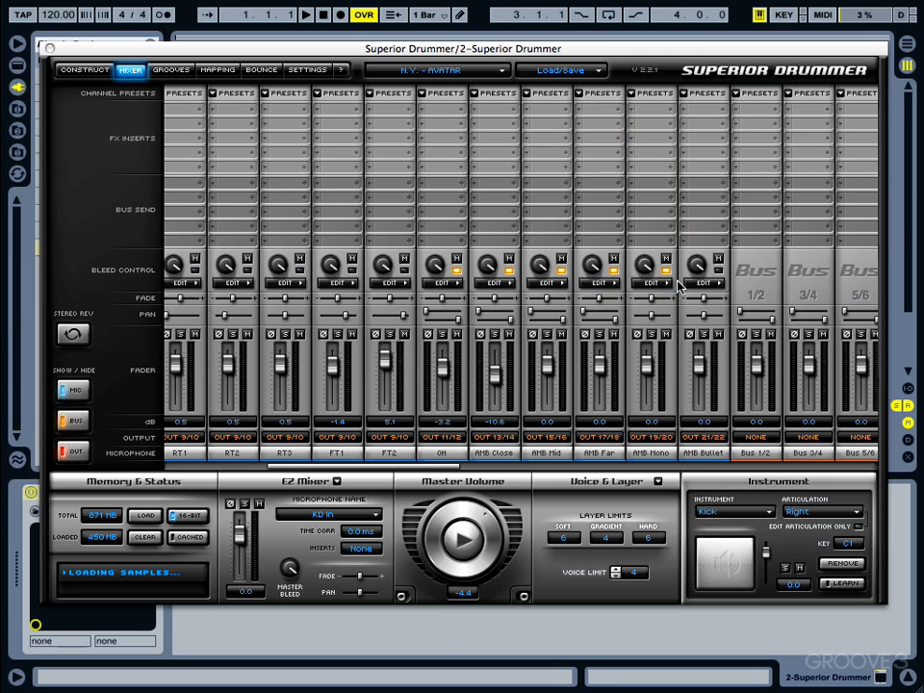
click(704, 281)
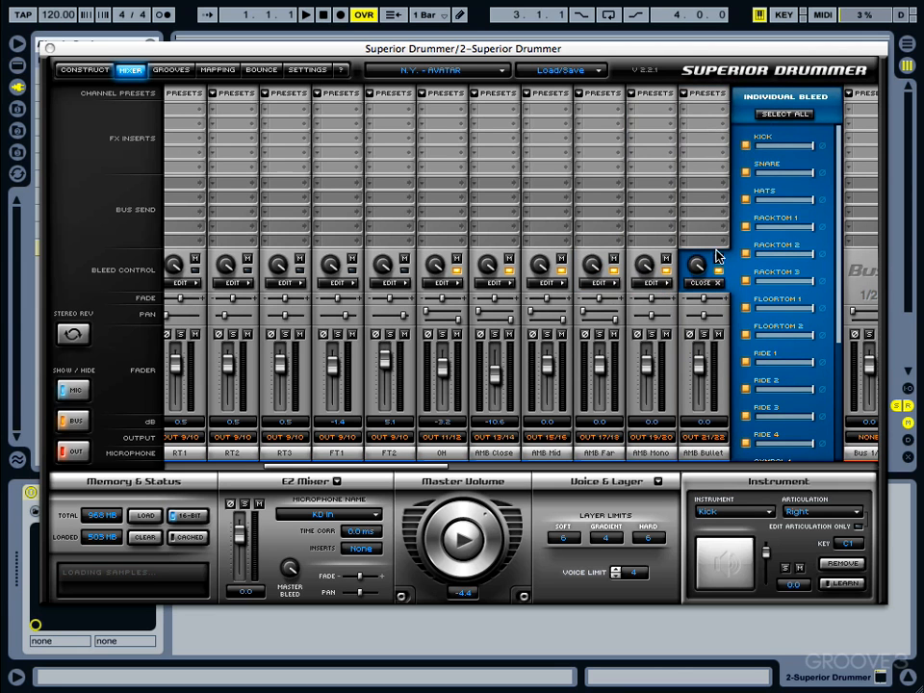
click(712, 281)
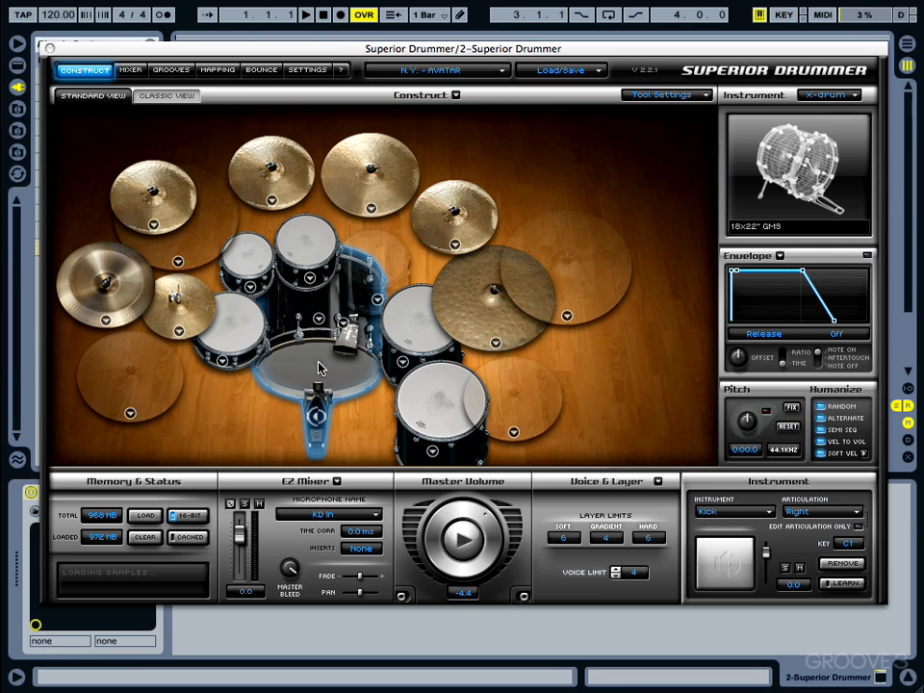
mouse_move(300, 376)
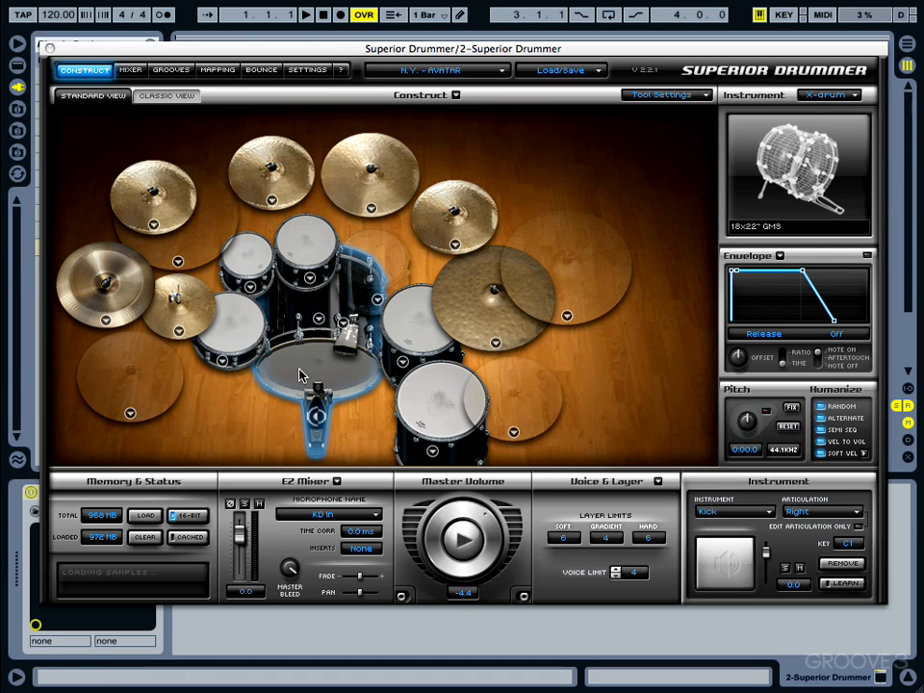
mouse_move(349, 306)
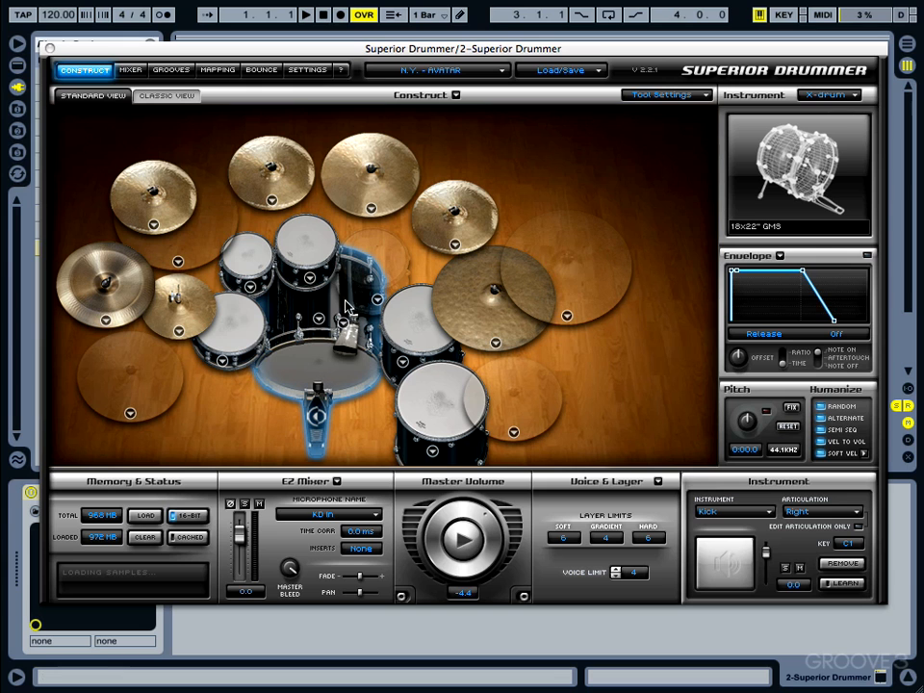
mouse_move(318, 272)
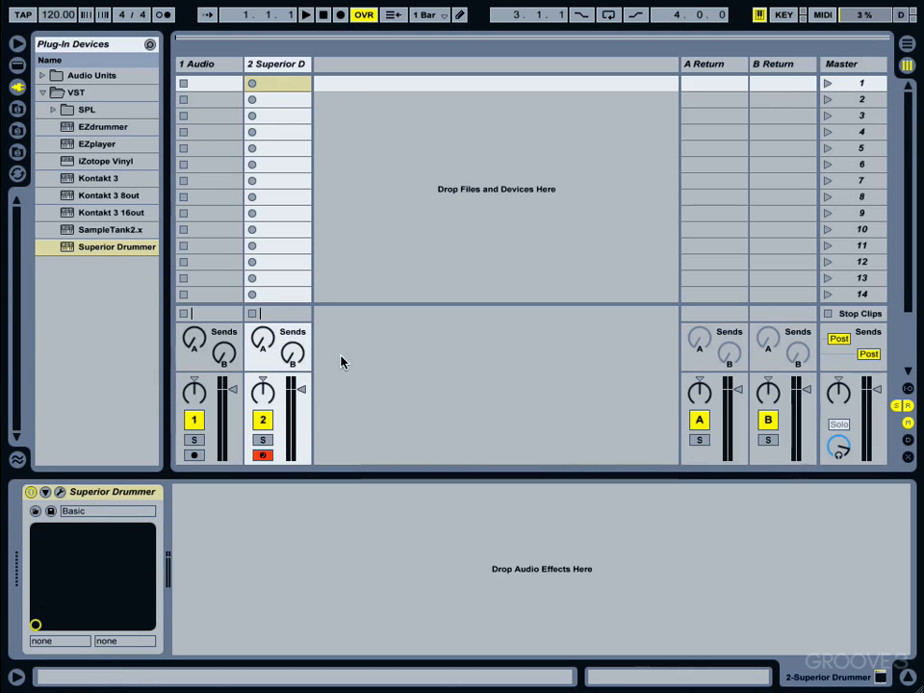
Put the Superior Drummer track into a new group track.
click(277, 64)
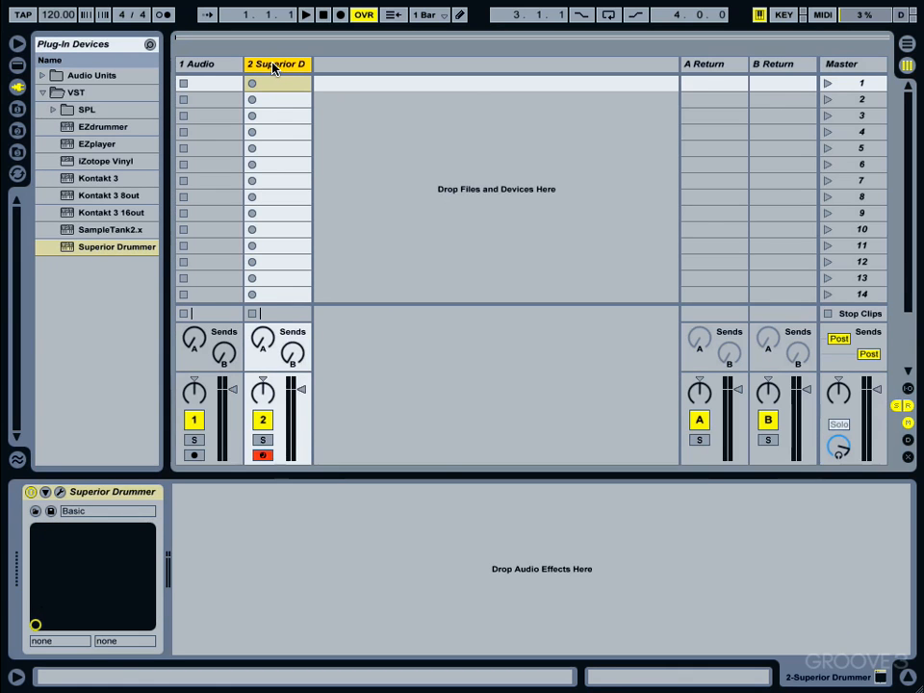
right_click(277, 63)
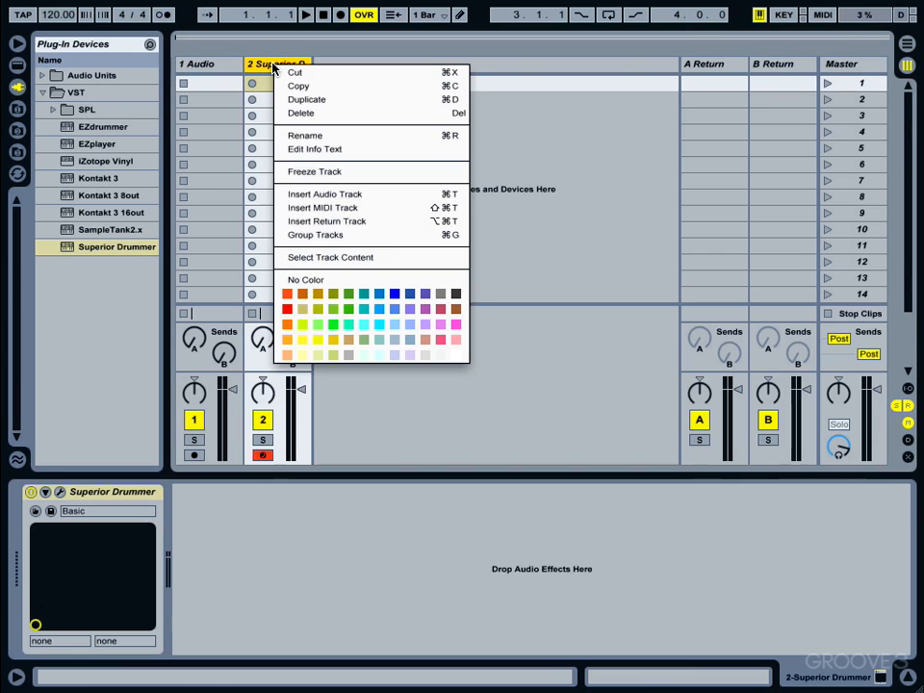
mouse_move(335, 242)
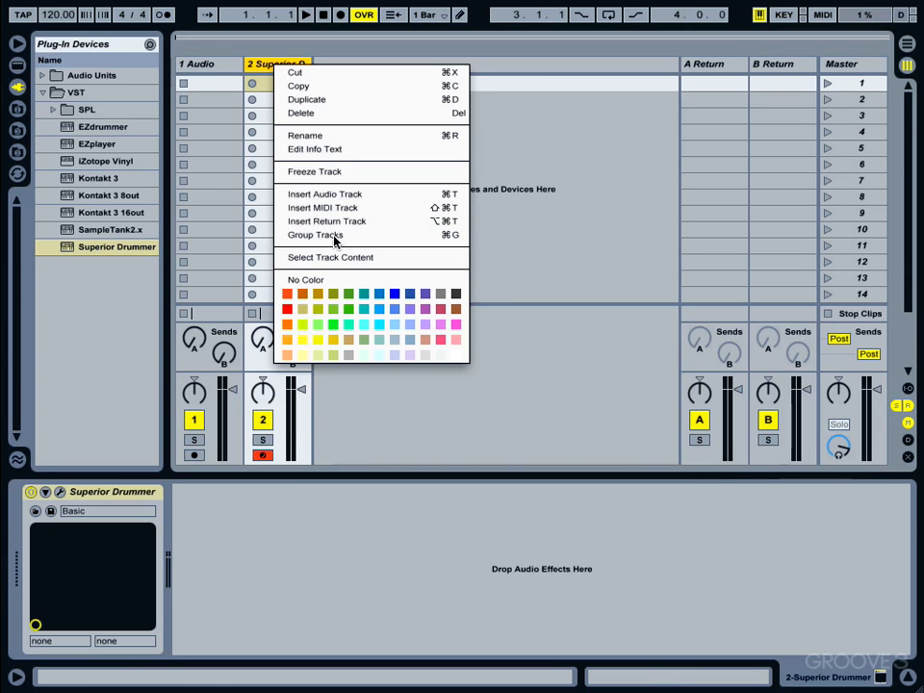
click(316, 235)
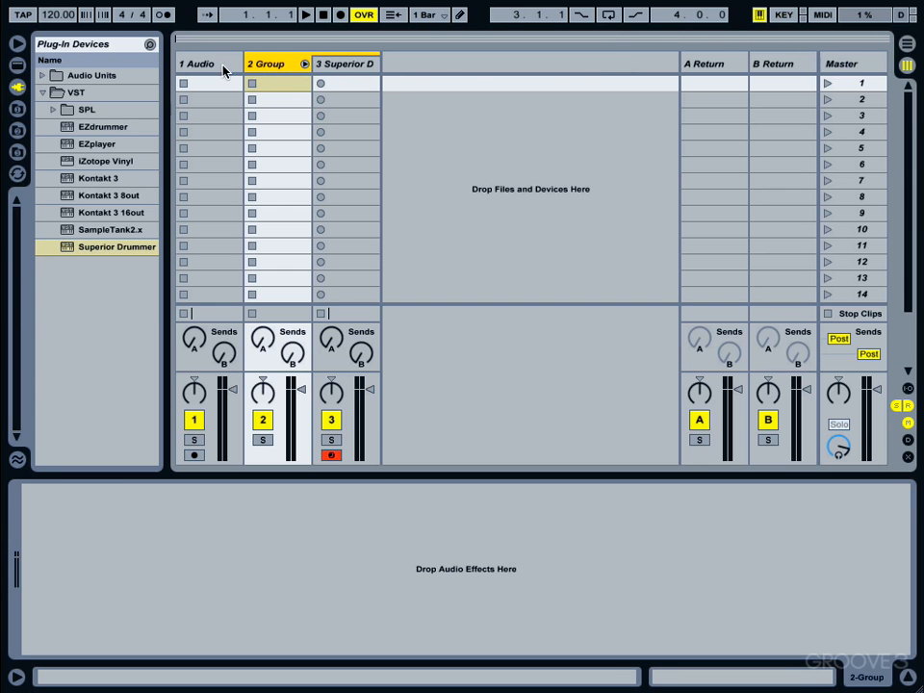
Move the empty audio track to sit after the Superior Drummer track.
click(196, 64)
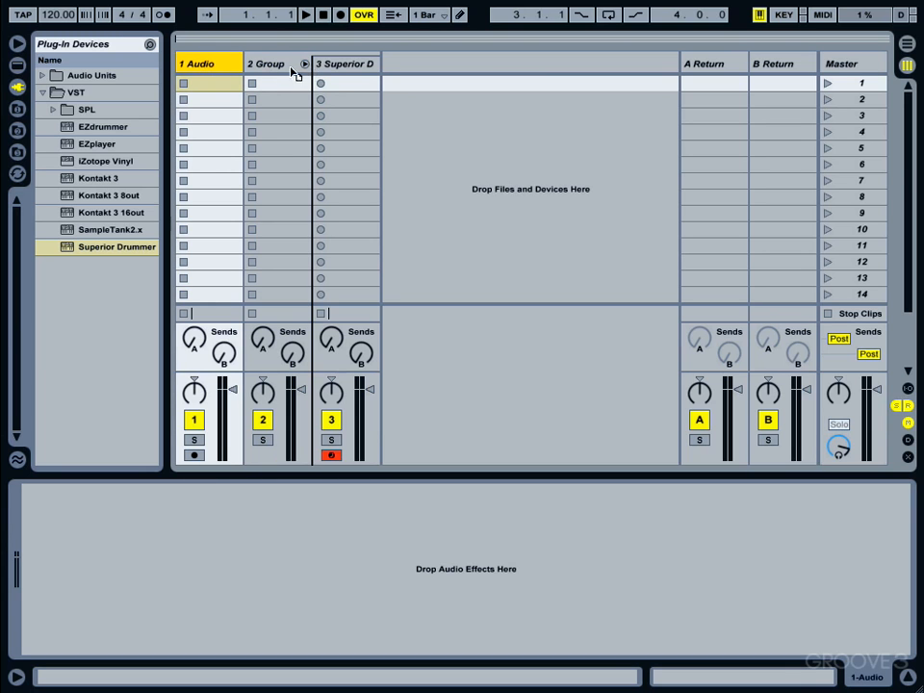
click(277, 62)
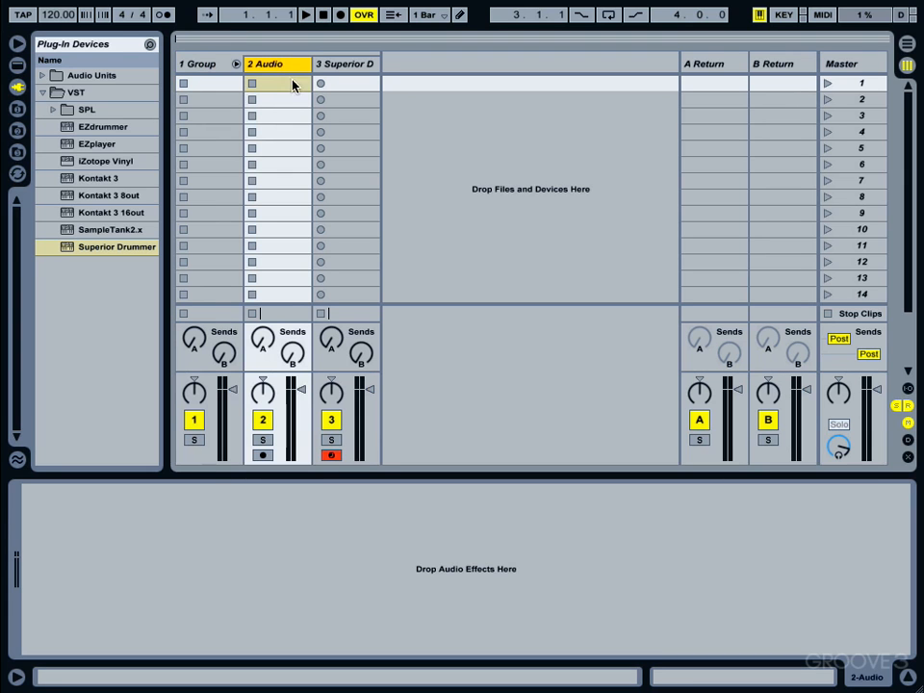
click(196, 64)
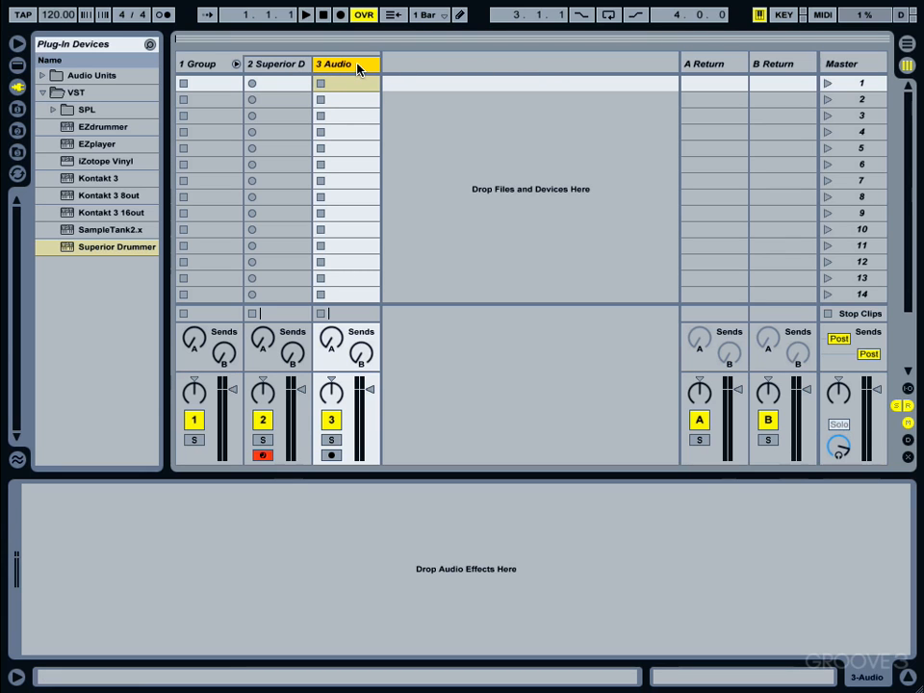
Insert additional audio tracks after Superior Drummer, building toward tracks 3–13.
right_click(346, 64)
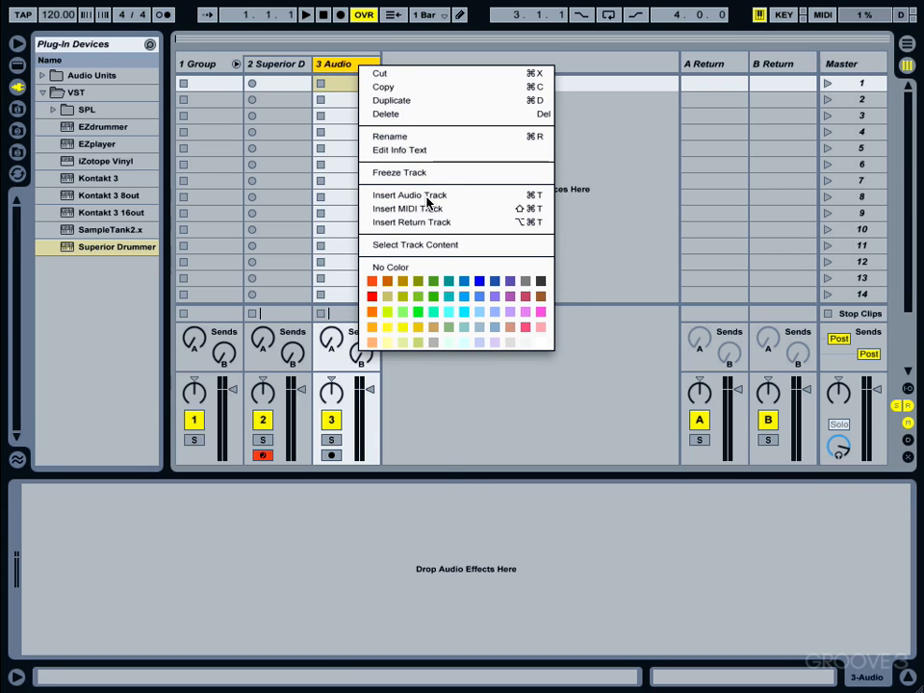
click(408, 194)
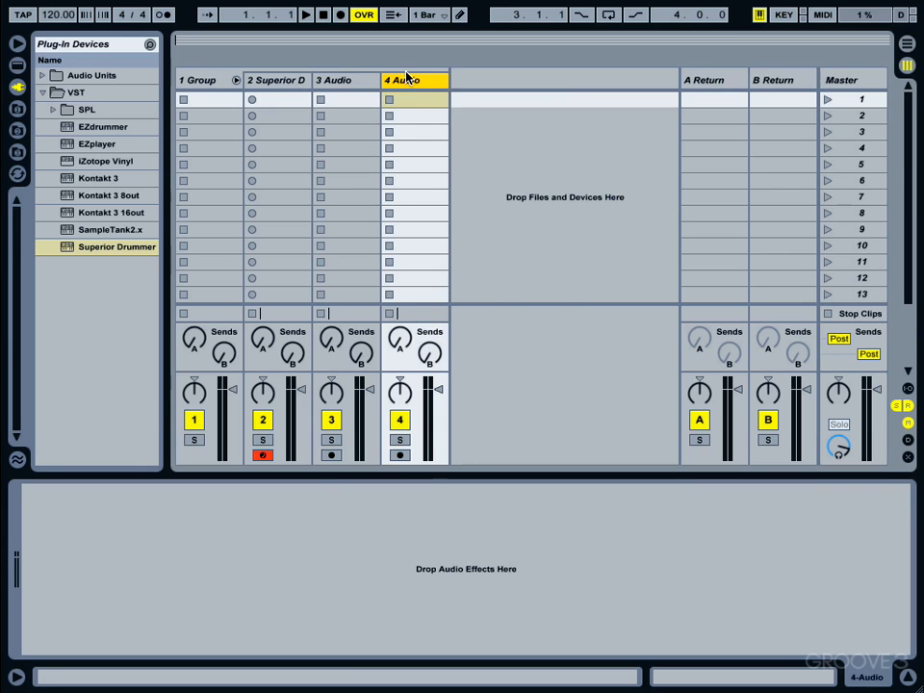
right_click(412, 81)
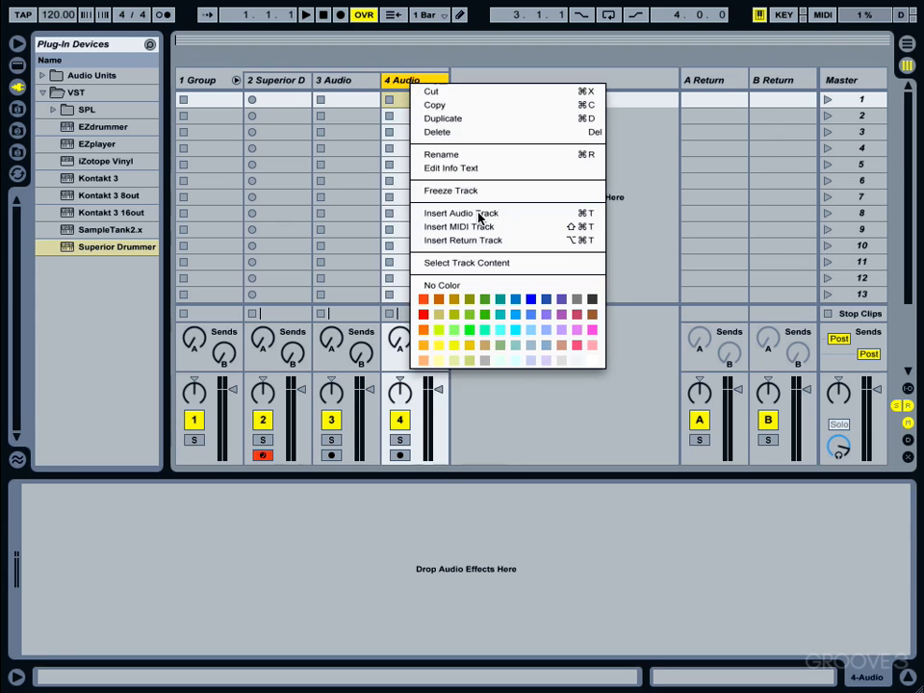
click(460, 212)
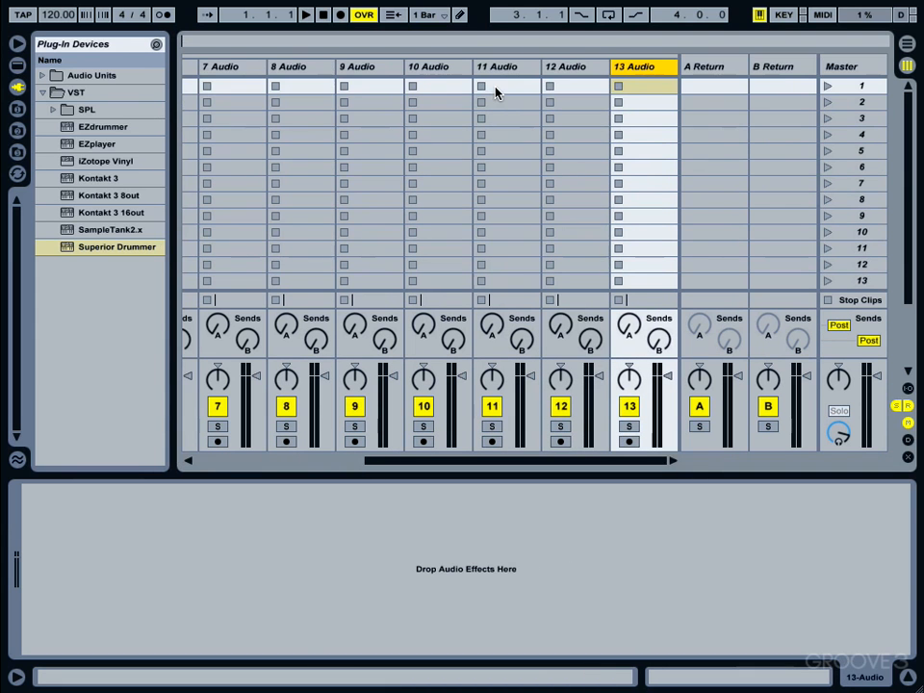
mouse_move(471, 278)
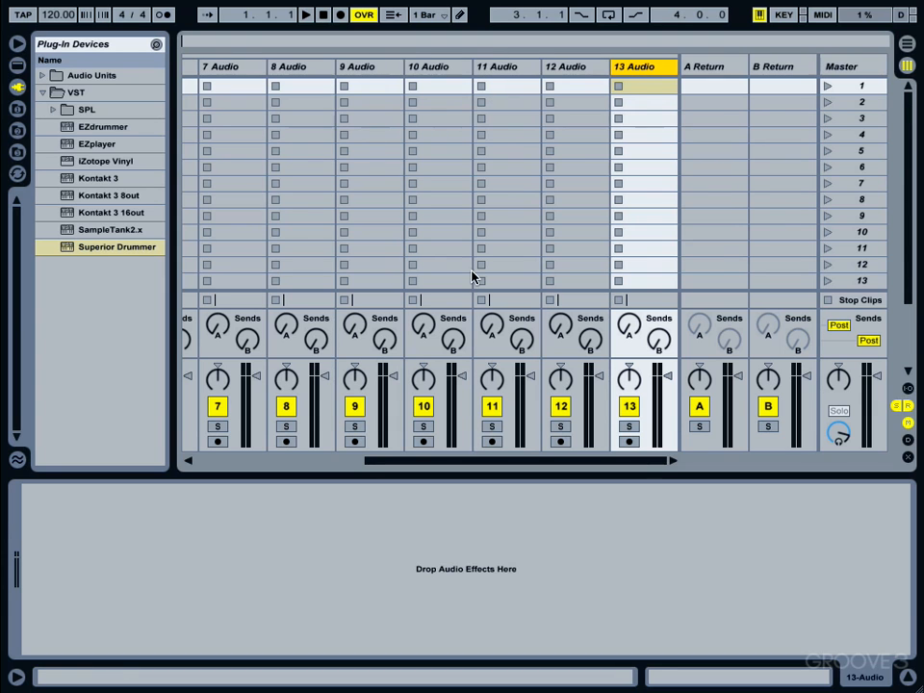
mouse_move(466, 144)
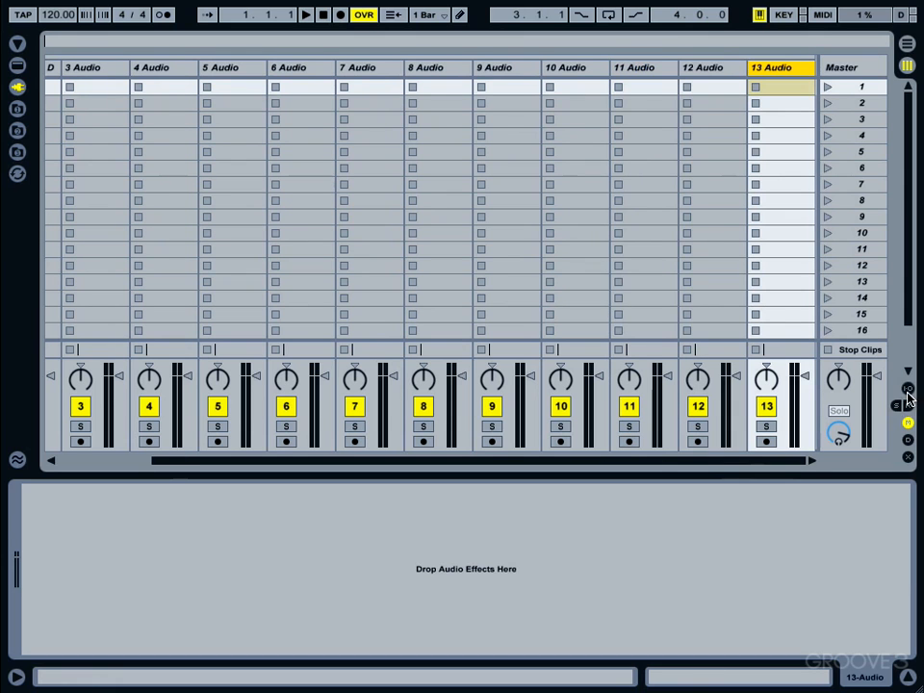
Show every track's input/output routing section and bring the first tracks into view.
click(907, 389)
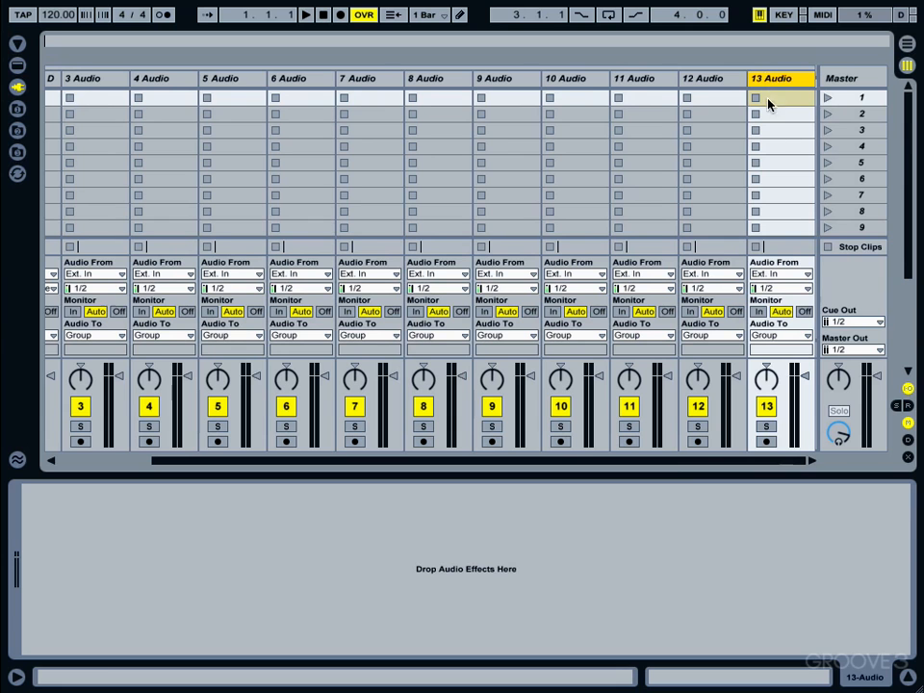
scroll(left, 3)
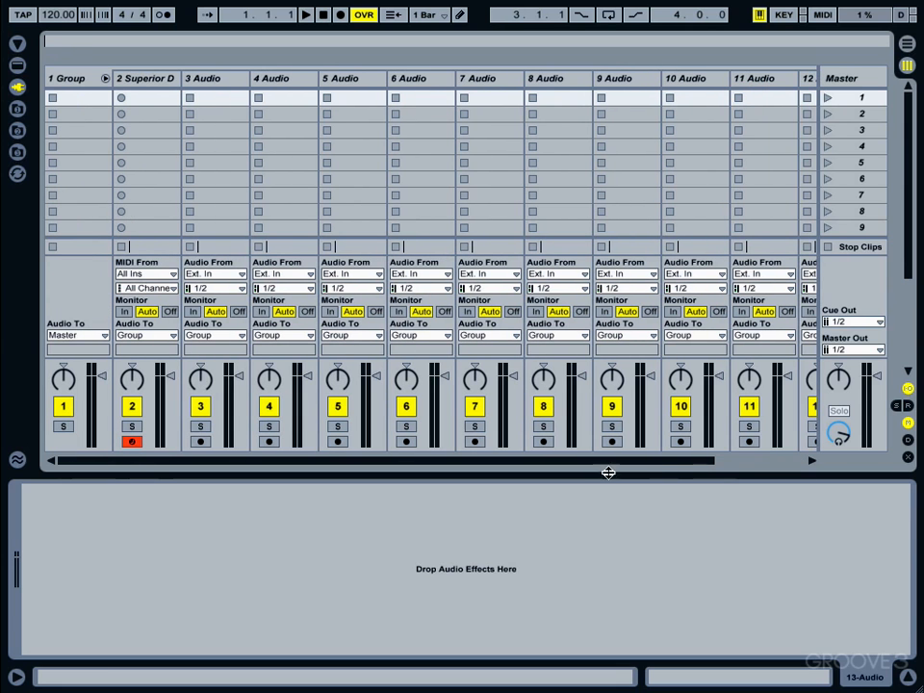
mouse_move(219, 118)
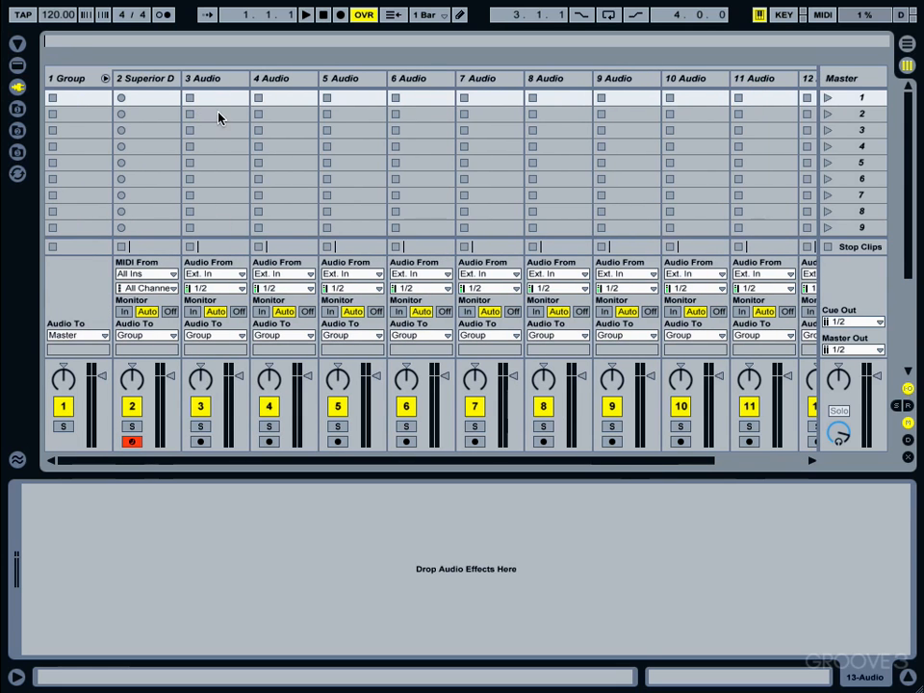
mouse_move(204, 81)
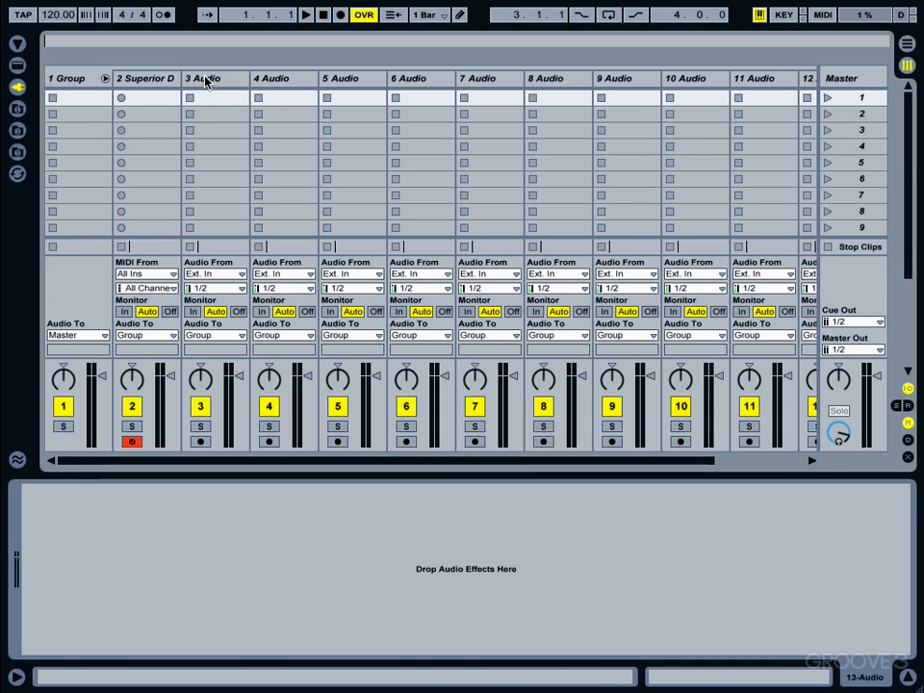
Set audio tracks 3–13 to take Audio From 2-Superior Drummer with Monitor set to In.
click(201, 77)
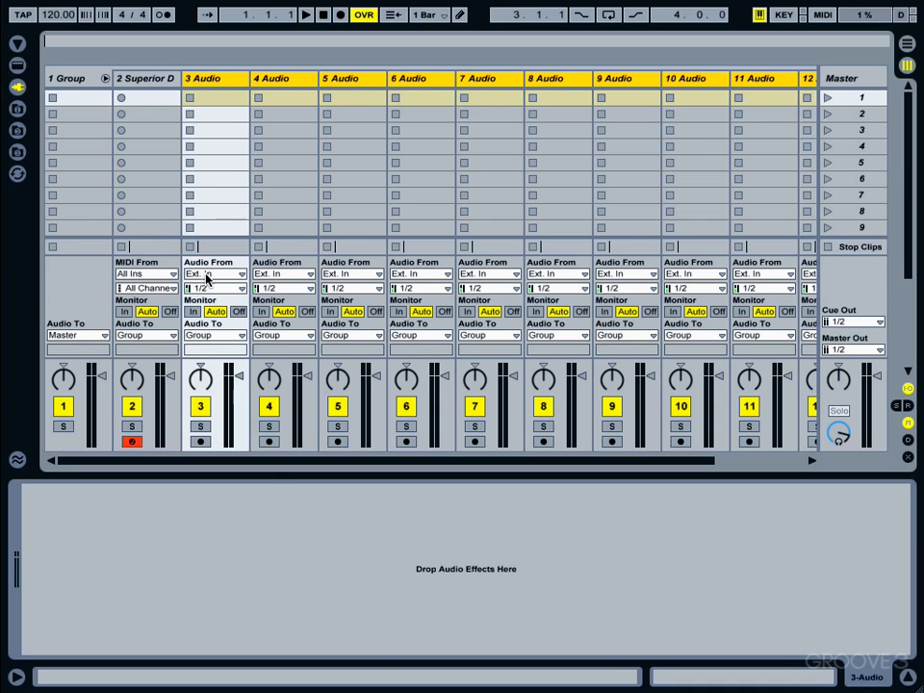
click(212, 274)
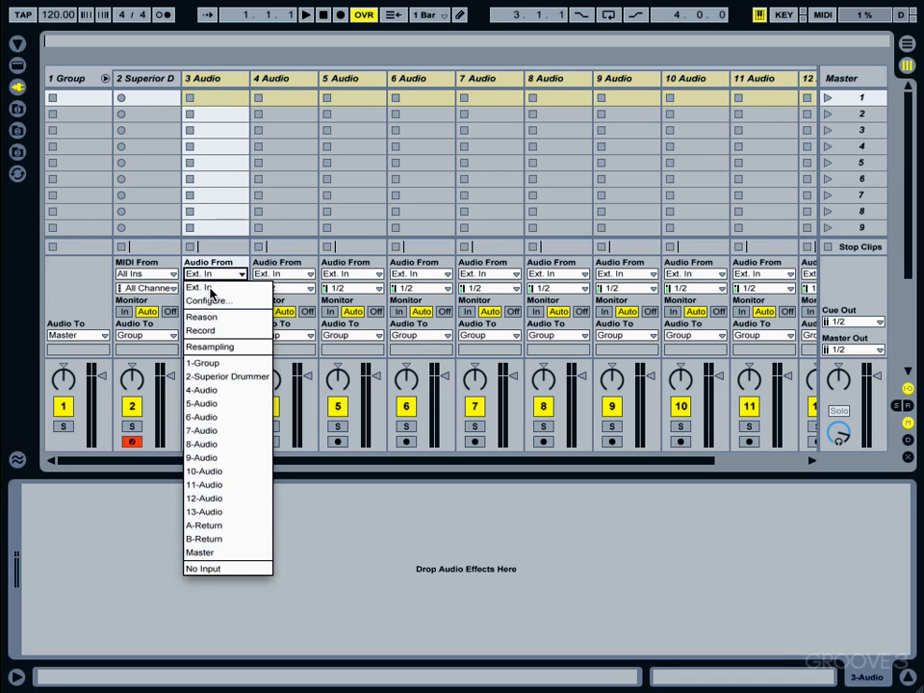
click(227, 375)
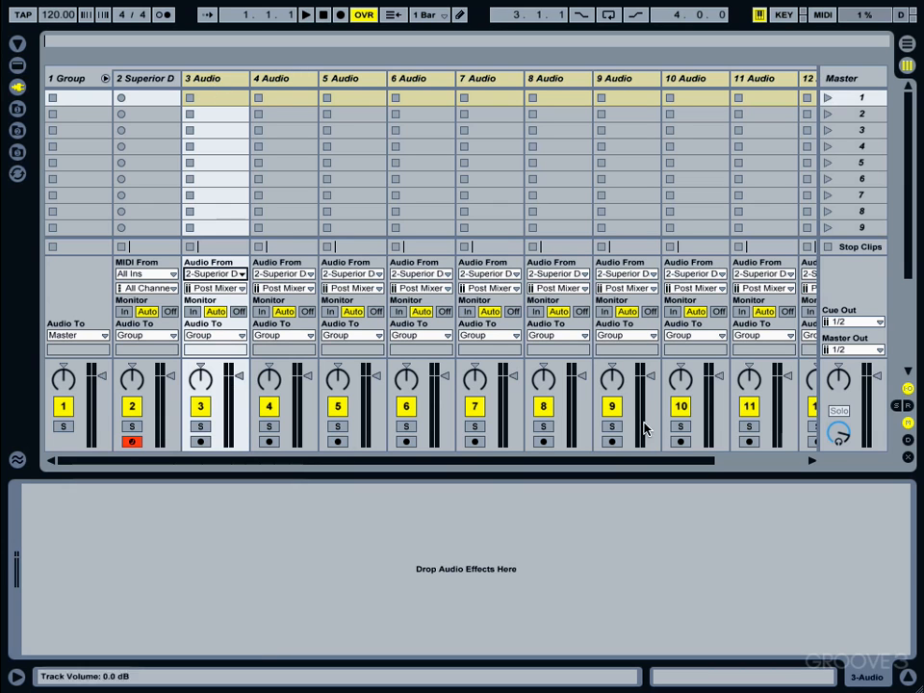
click(192, 312)
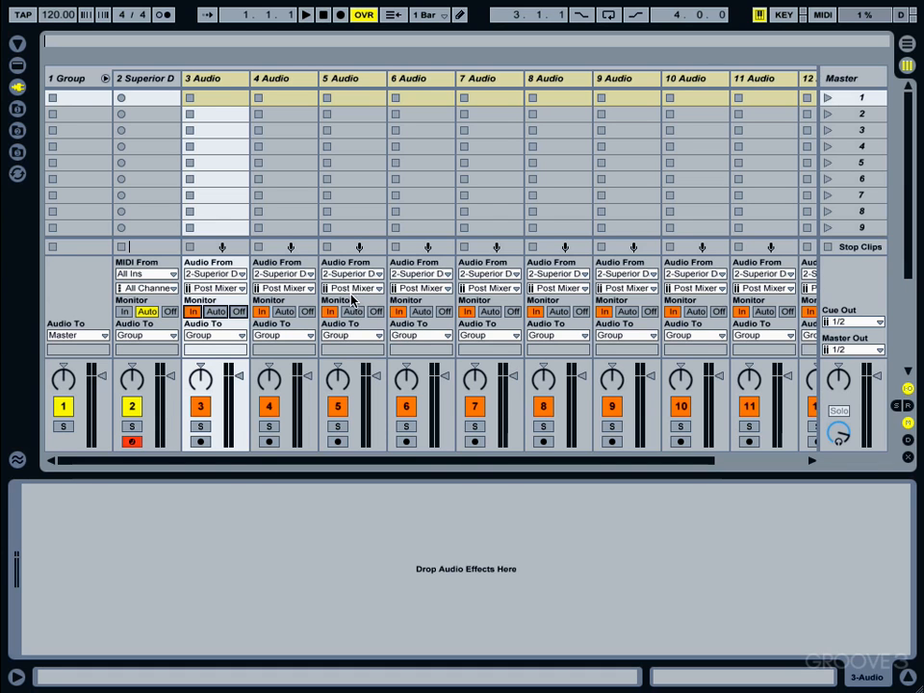
click(144, 77)
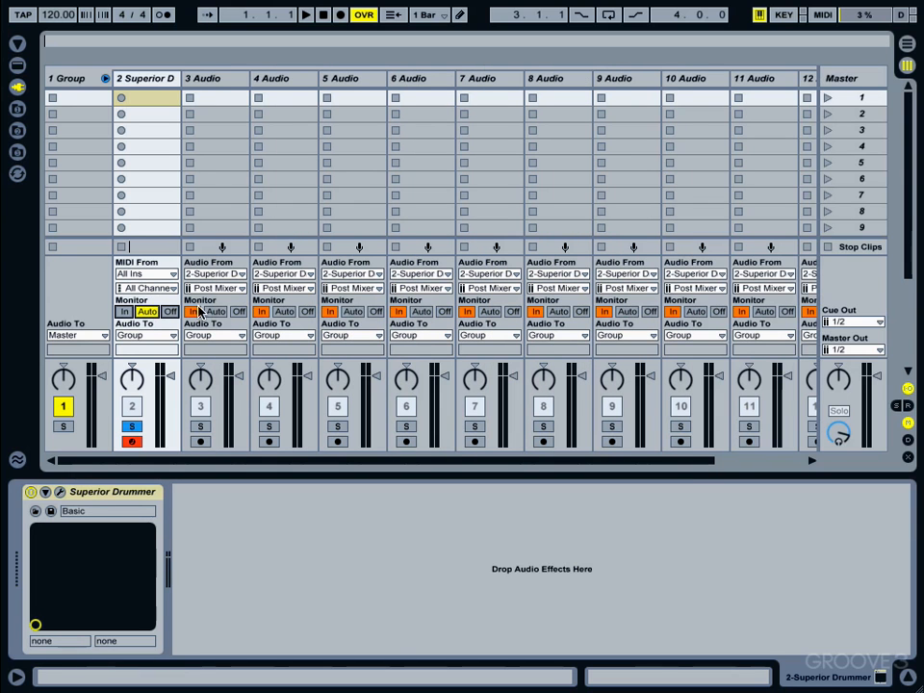
mouse_move(207, 66)
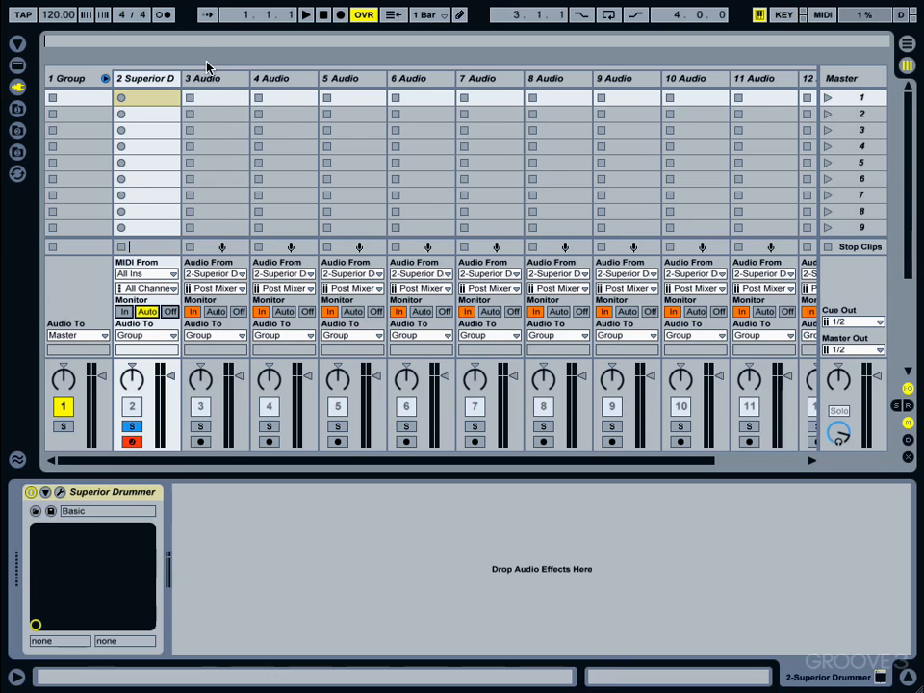
Give track 3 the S3/4 Superior Drummer input pair and track 4 the S5/6 pair.
click(202, 77)
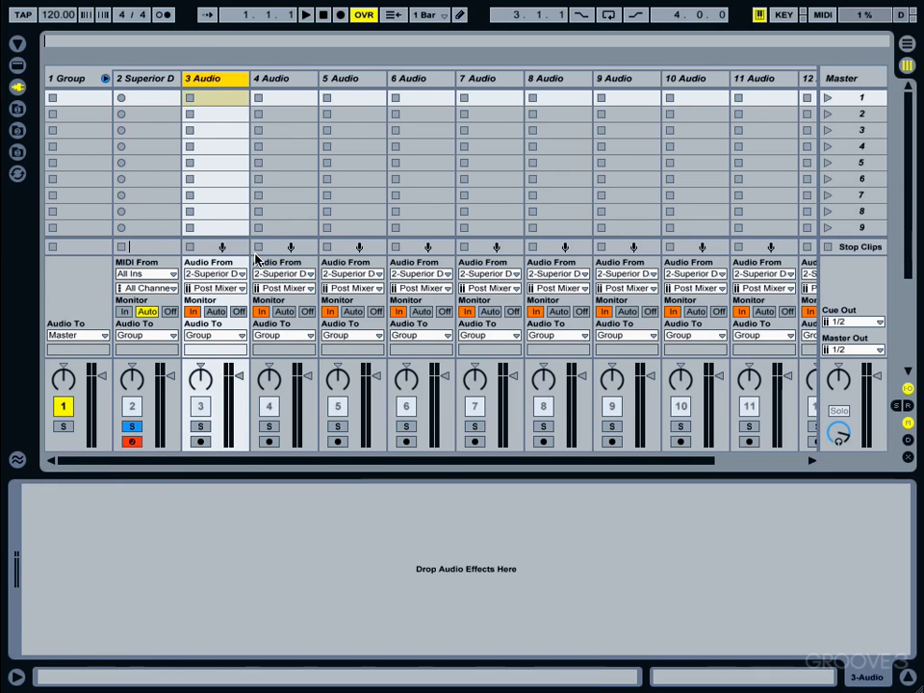
click(215, 289)
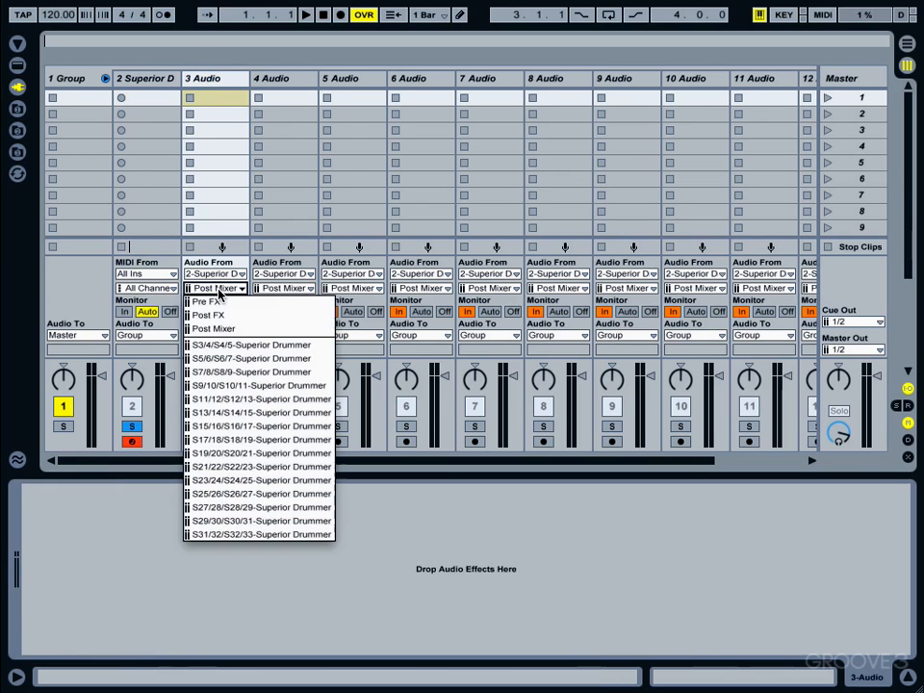
mouse_move(212, 346)
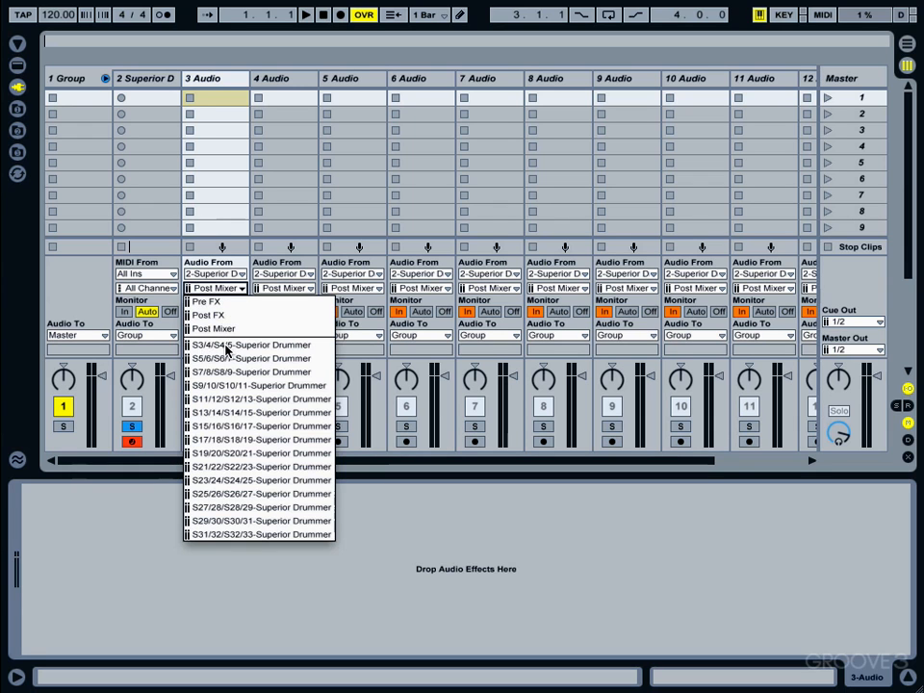
click(250, 344)
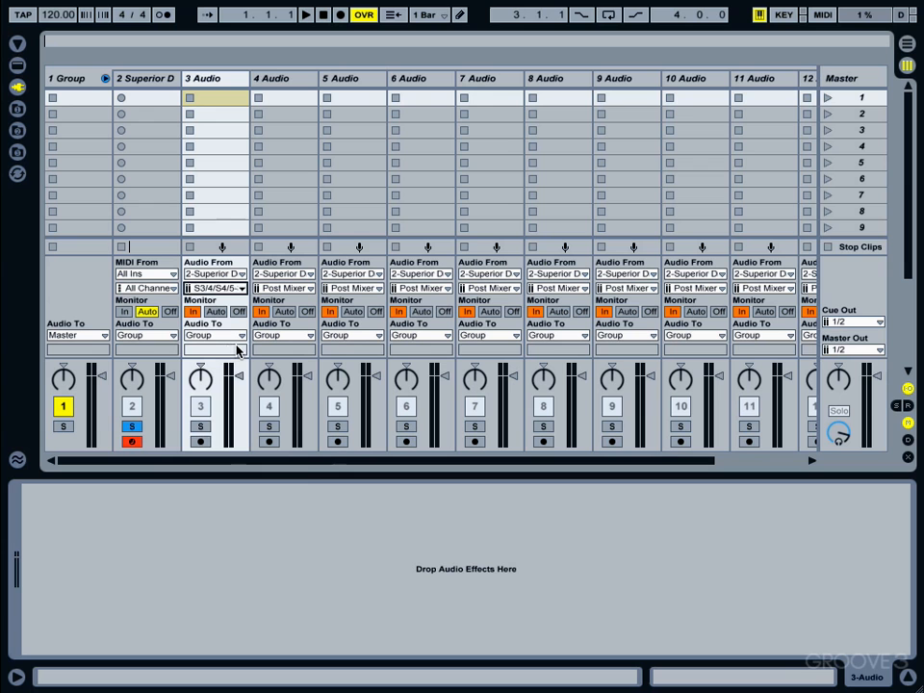
click(200, 425)
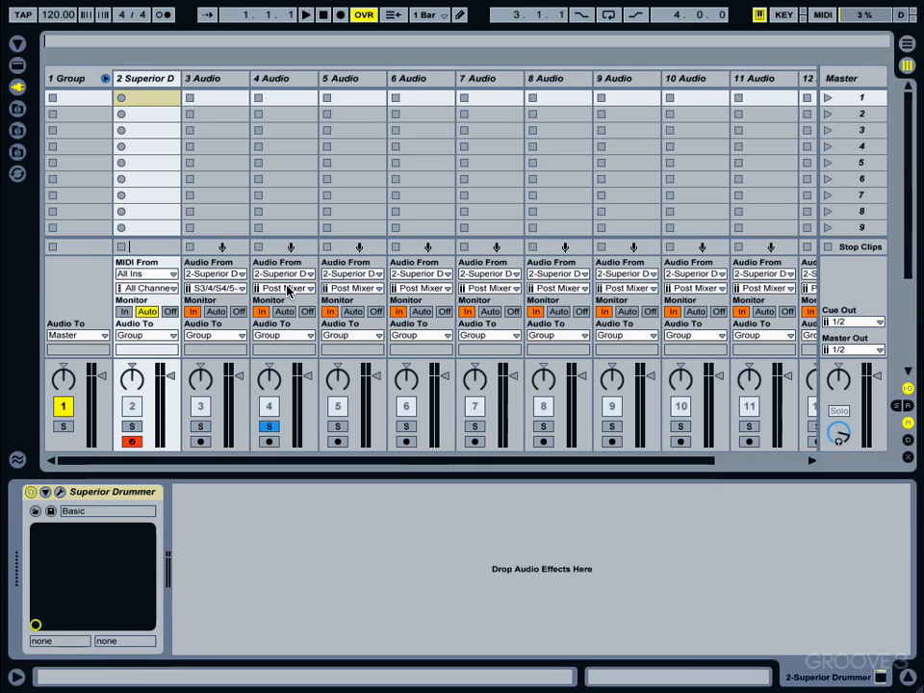
click(285, 289)
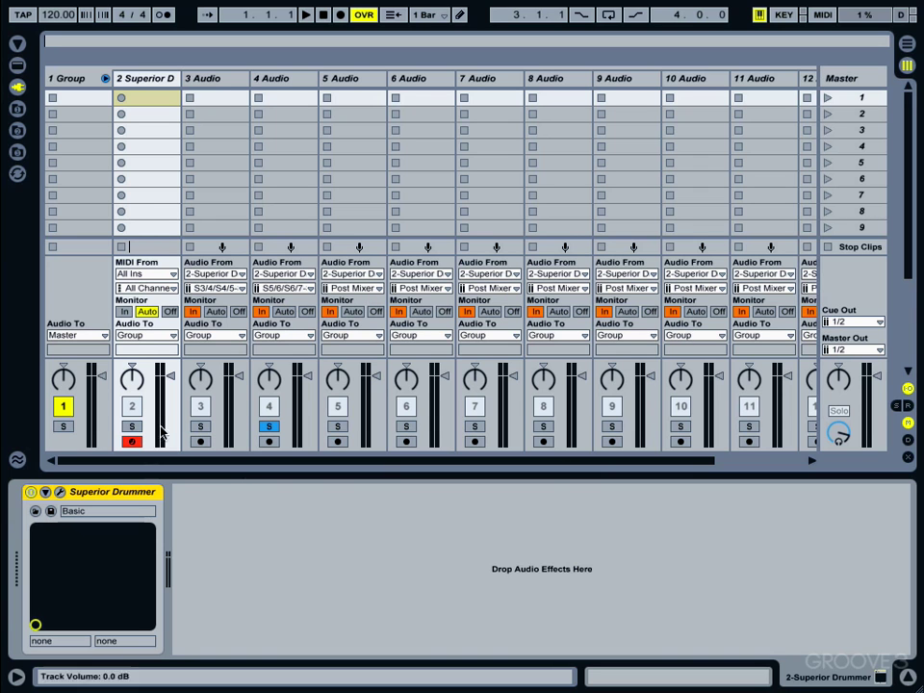
Give tracks 5 and 6 Superior Drummer's 7/8 and next output pairs.
click(269, 428)
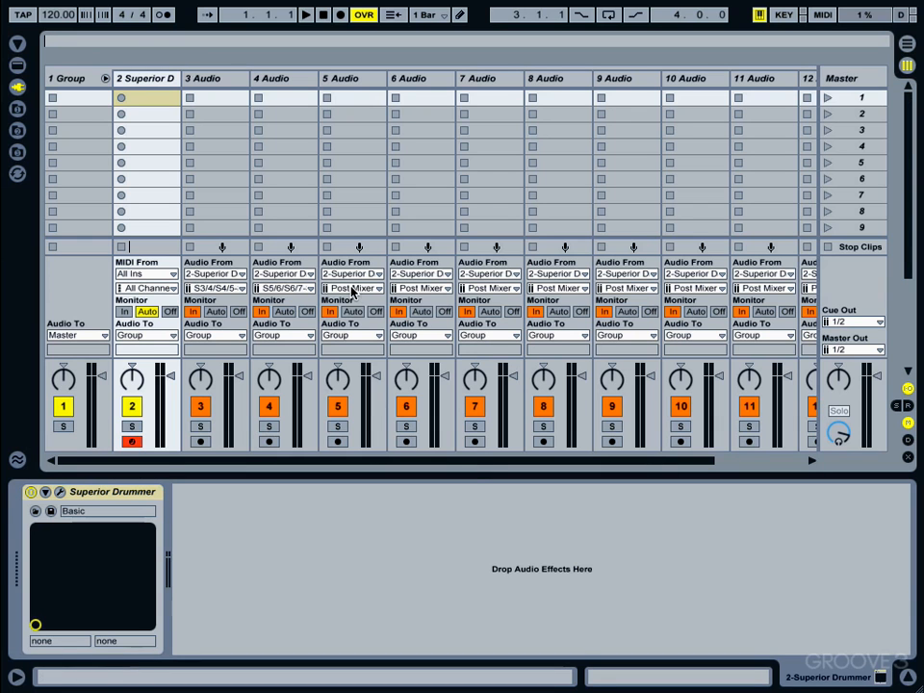
click(350, 289)
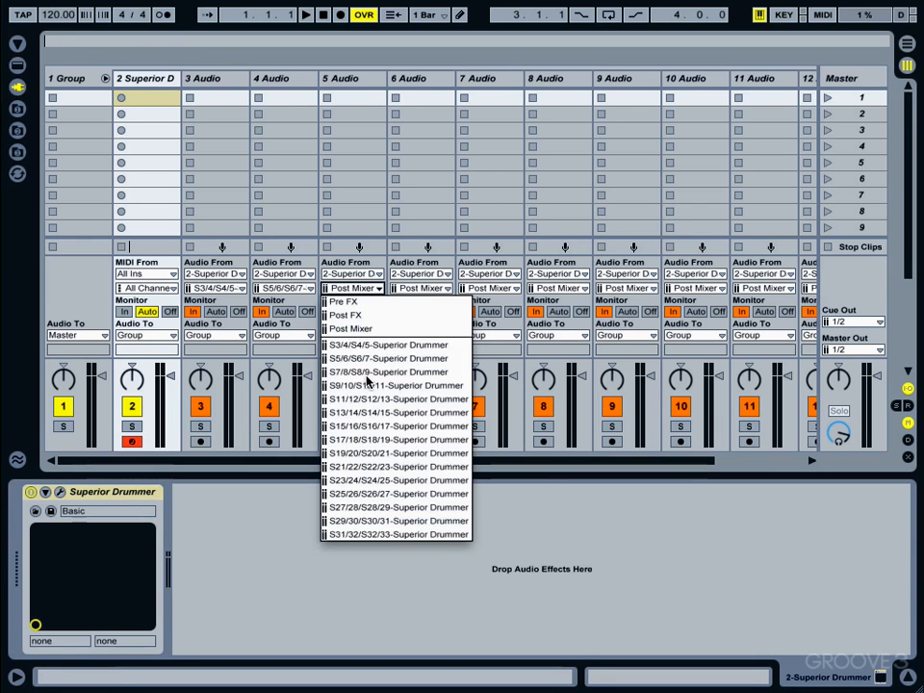
click(420, 288)
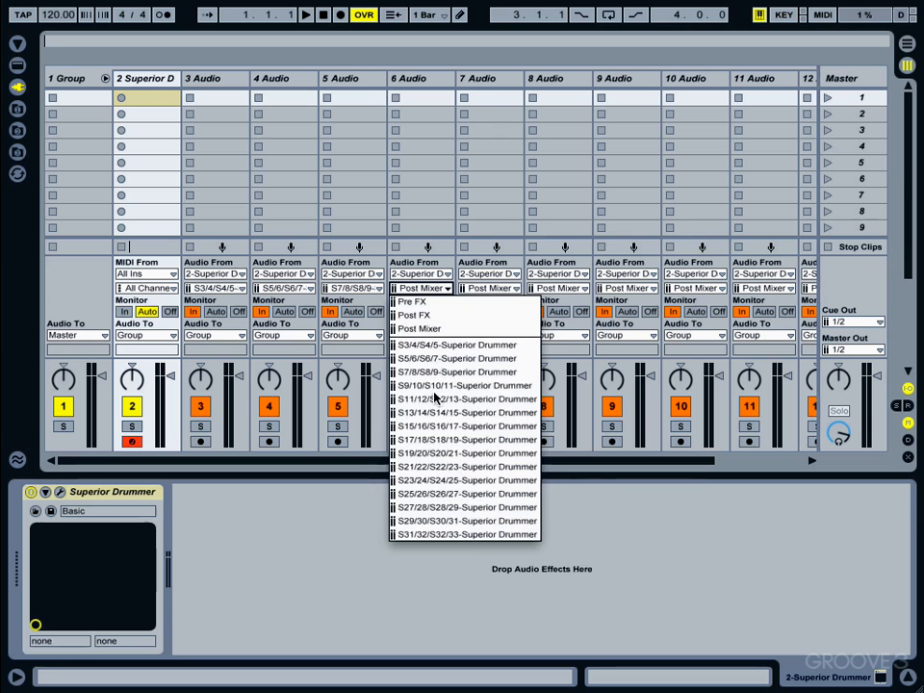
click(489, 288)
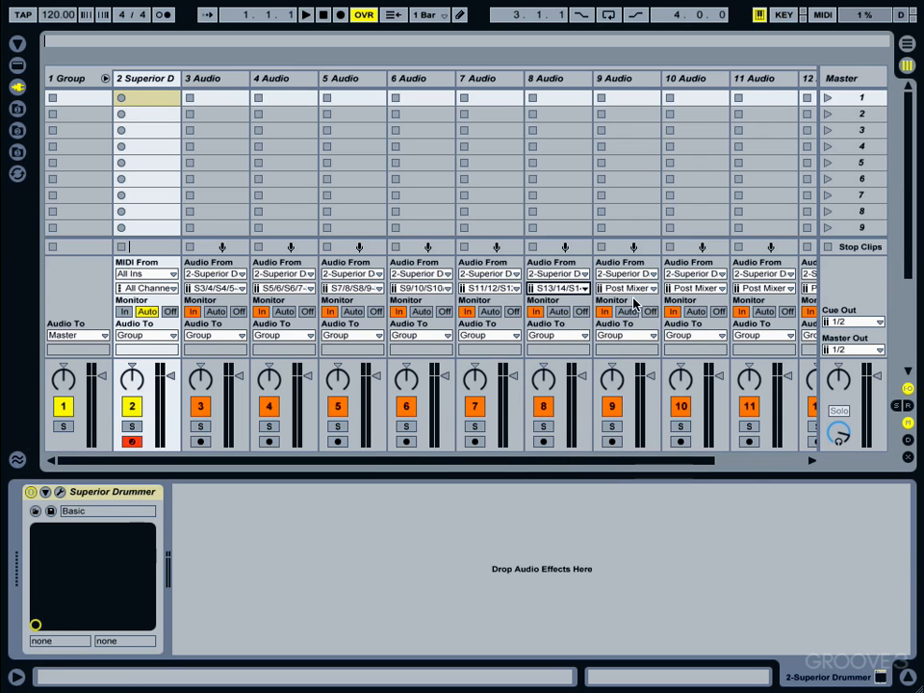
Assign tracks 10 through 13 their successive Superior Drummer output pairs.
click(628, 288)
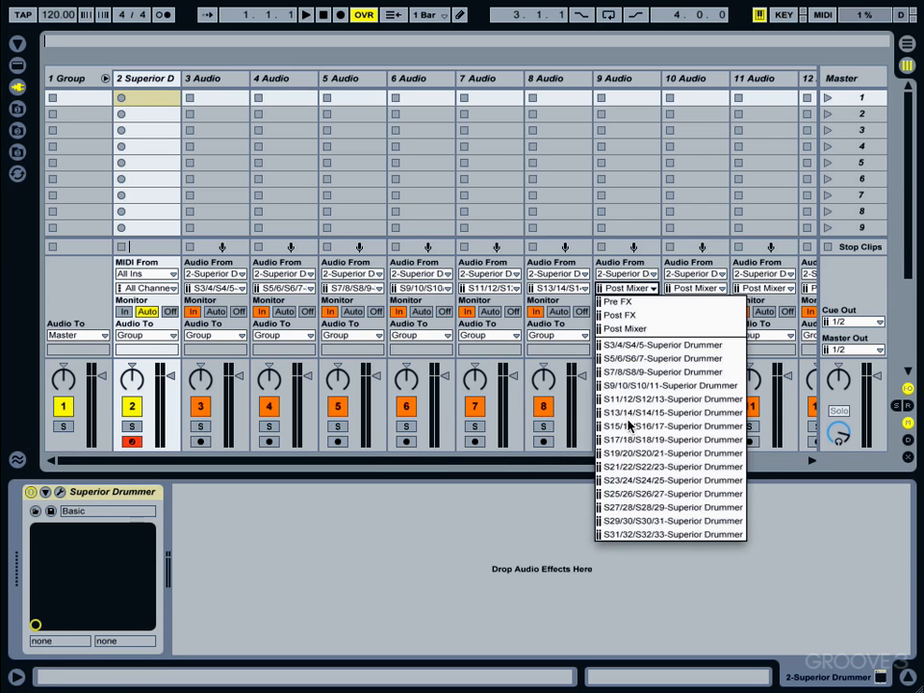
click(692, 289)
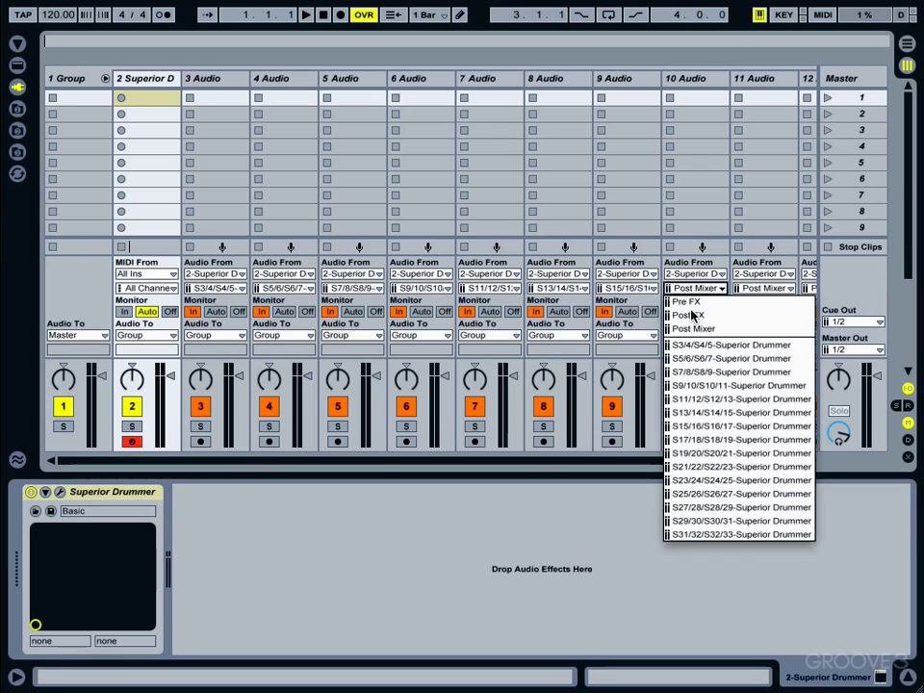
click(766, 288)
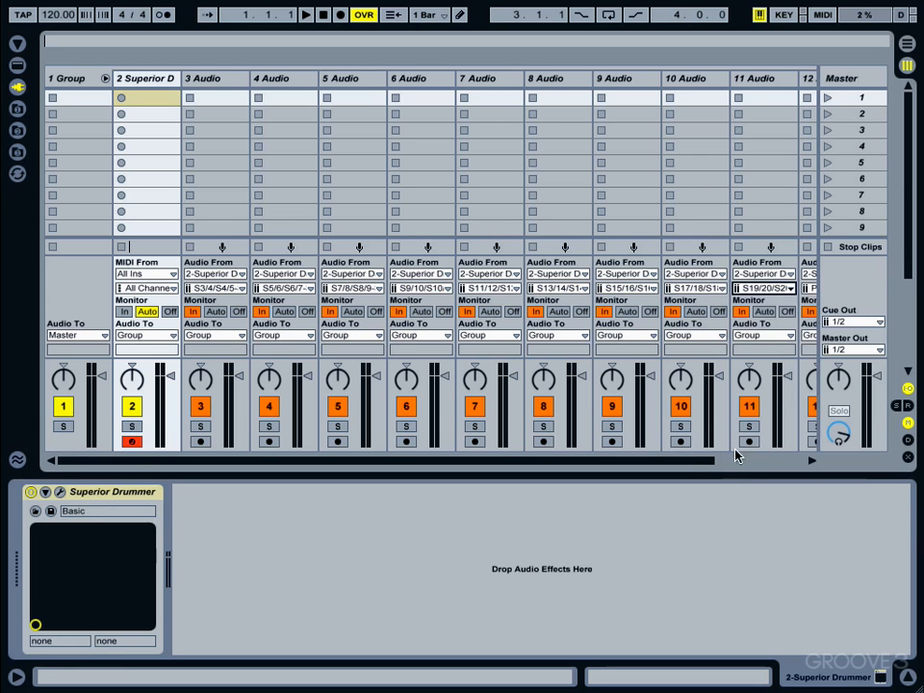
scroll(right, 3)
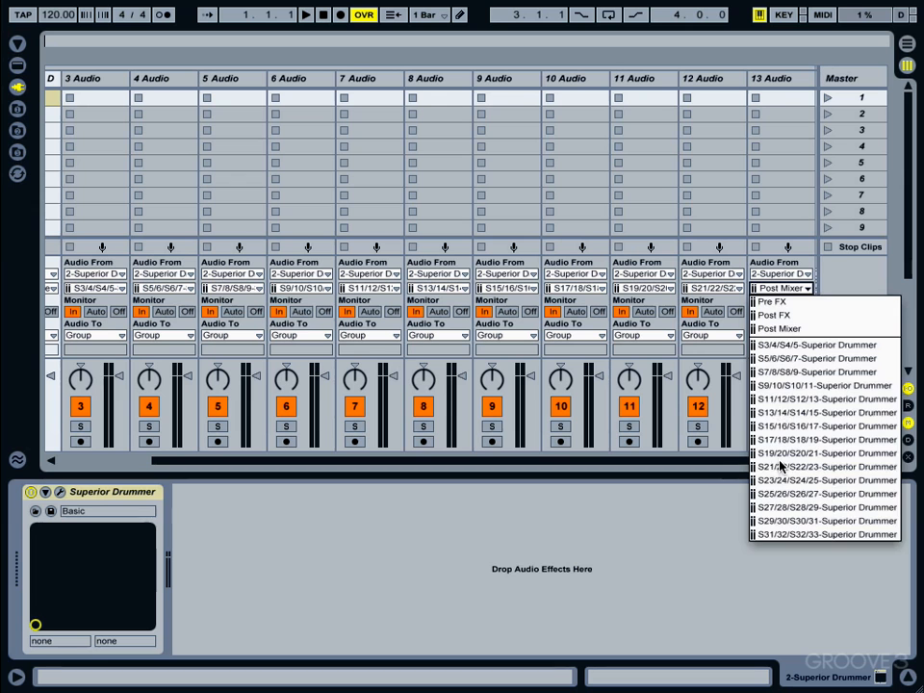
click(824, 479)
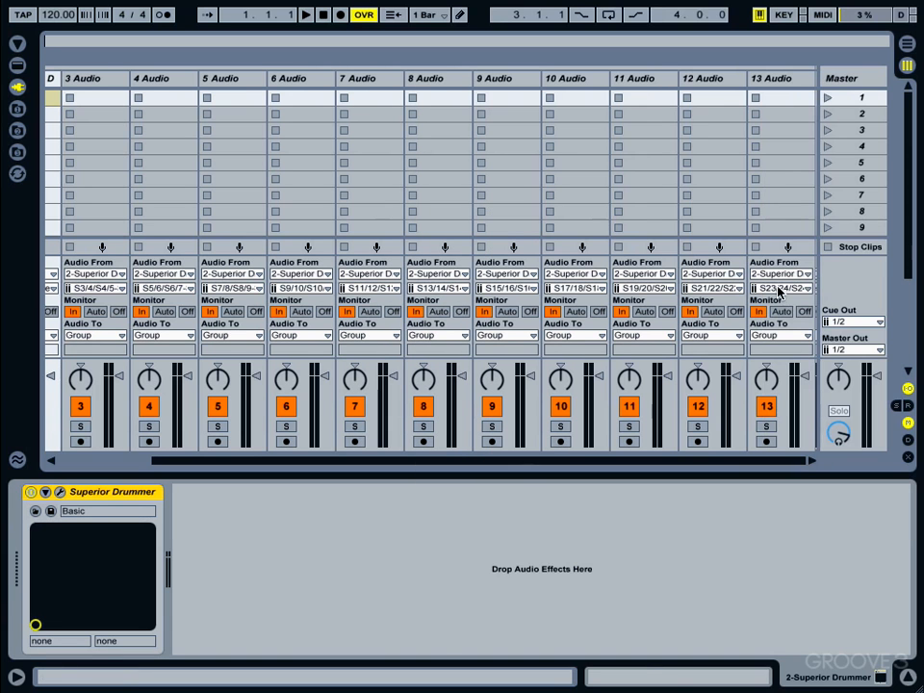
click(774, 77)
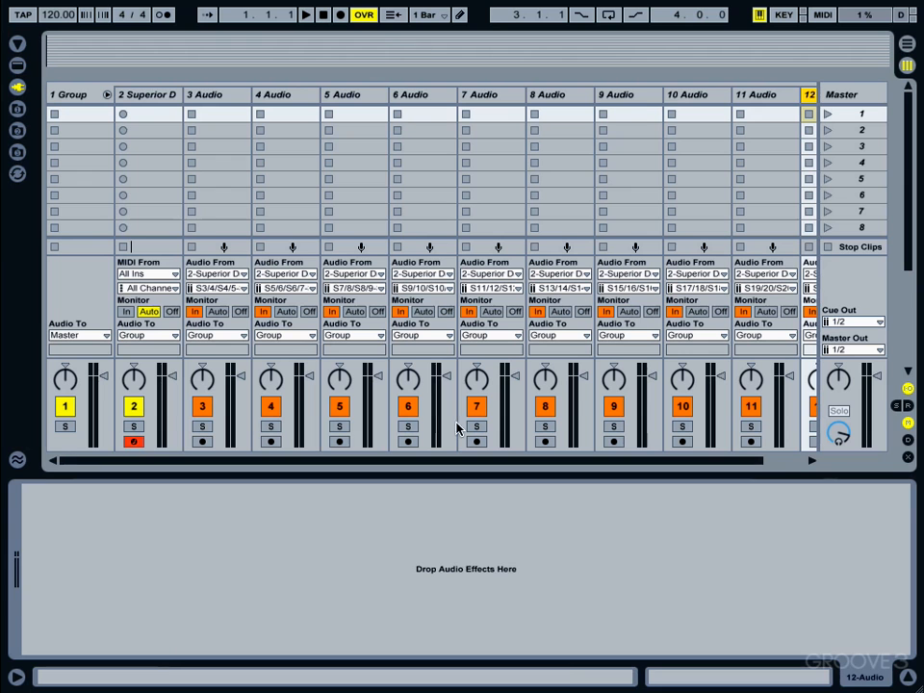
click(146, 94)
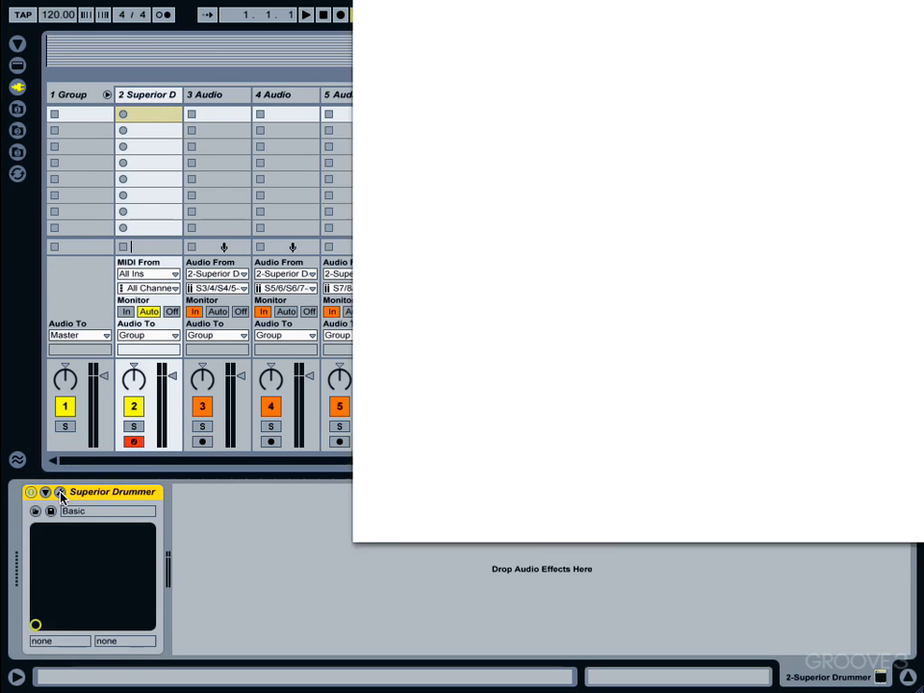
click(59, 493)
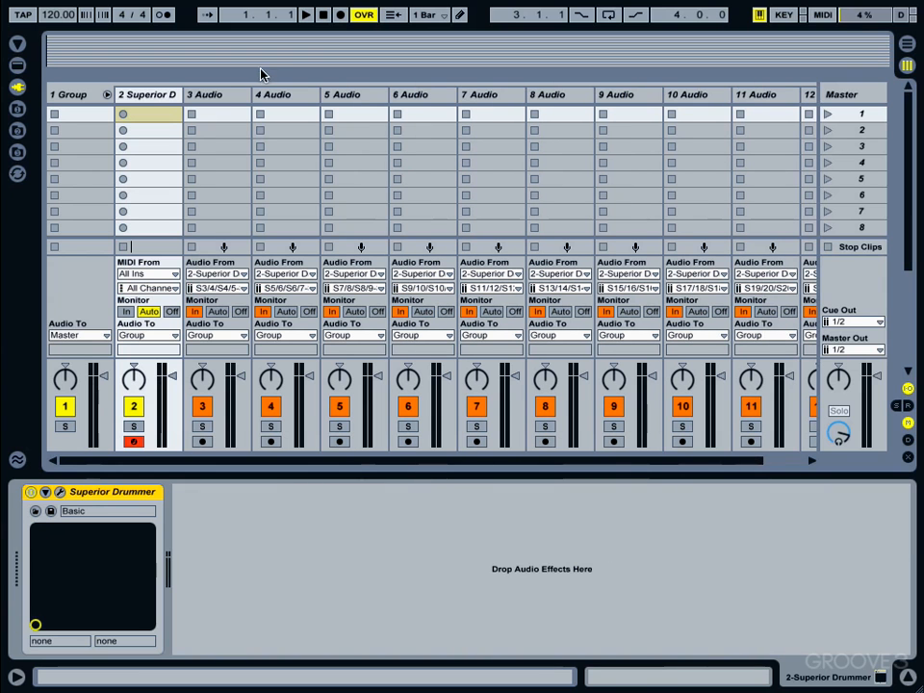
Rename audio tracks 3 and 4 to ST and SB.
click(210, 94)
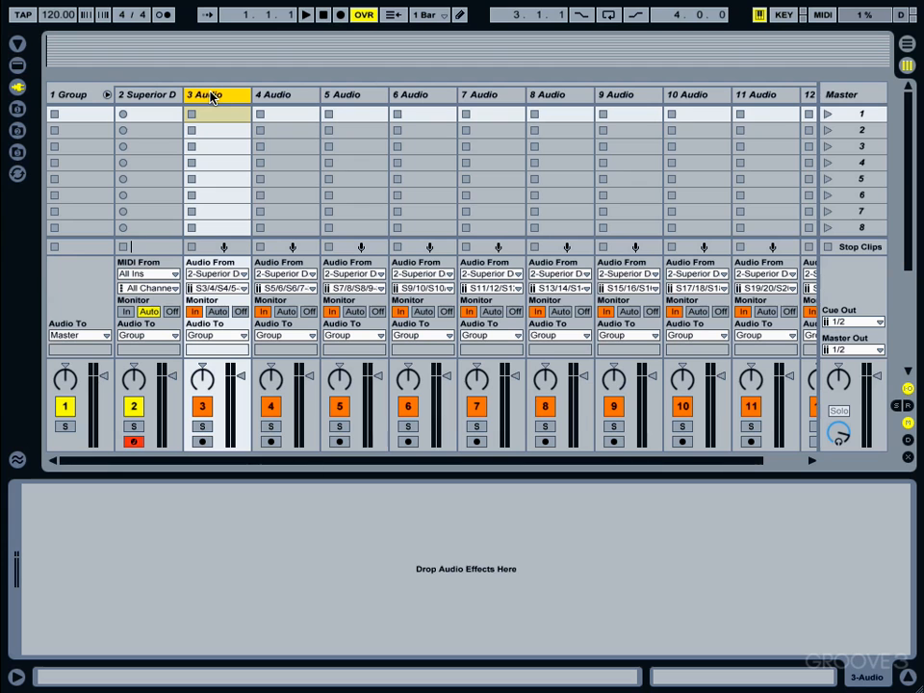
mouse_move(119, 108)
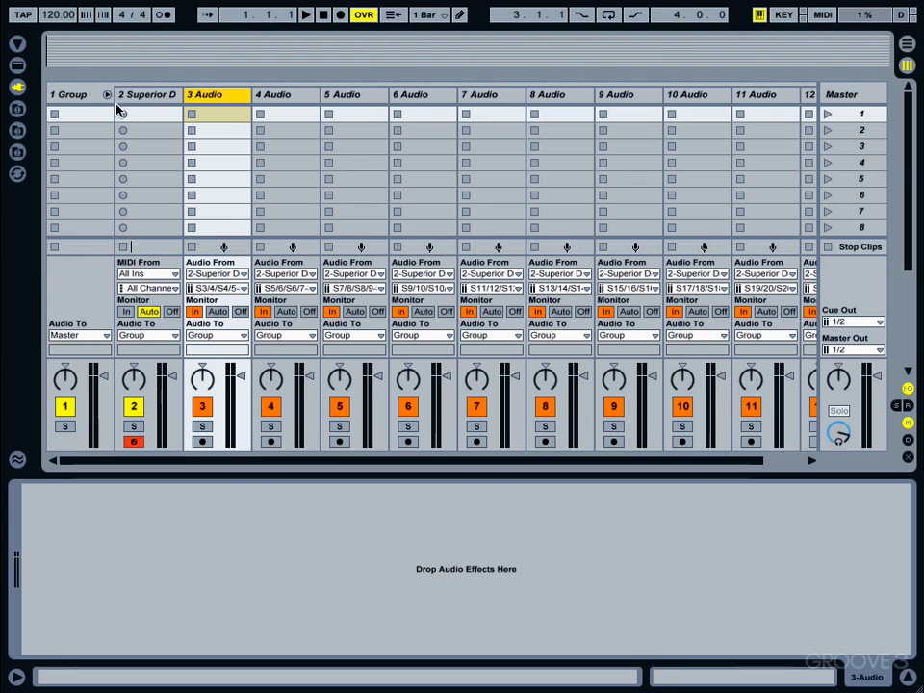
mouse_move(150, 96)
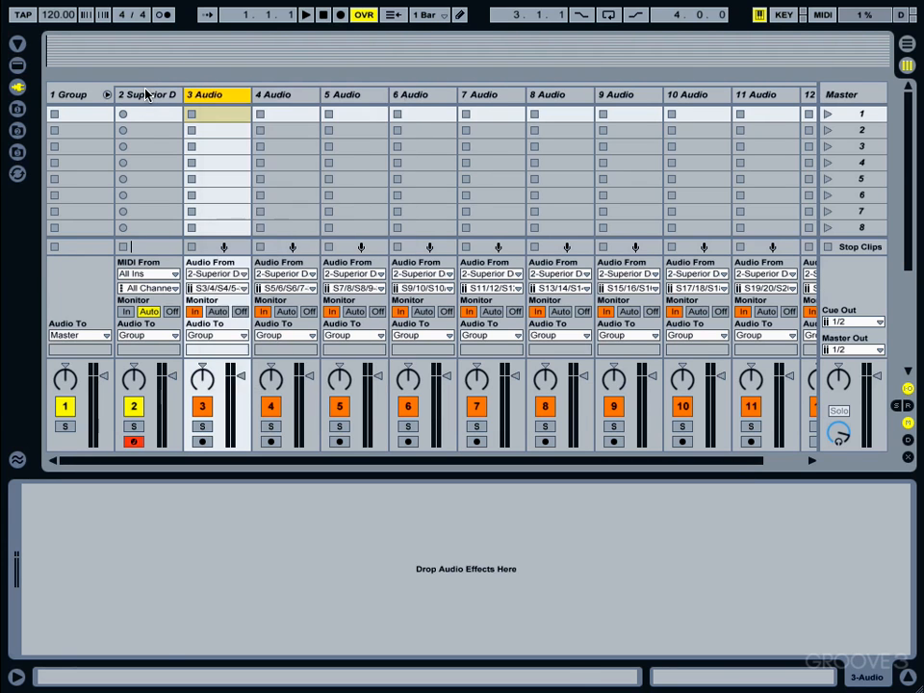
click(146, 95)
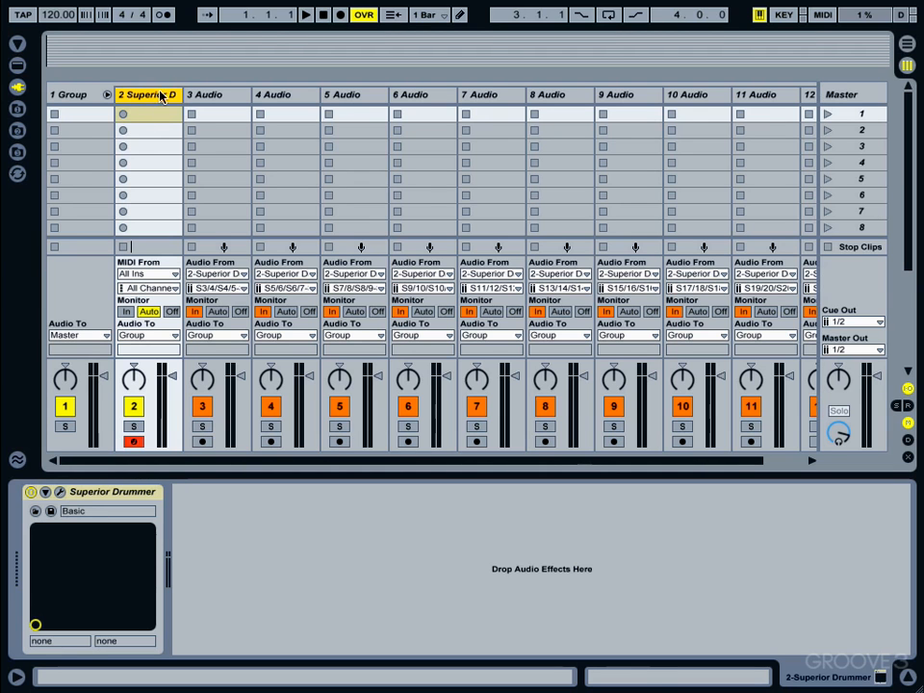
right_click(202, 95)
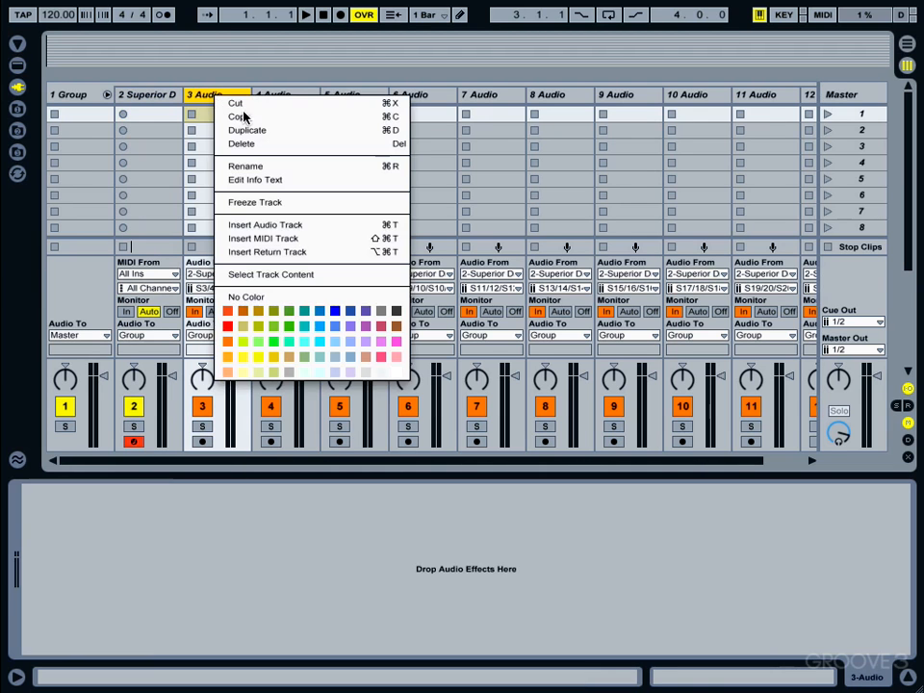
click(247, 165)
text(ST)
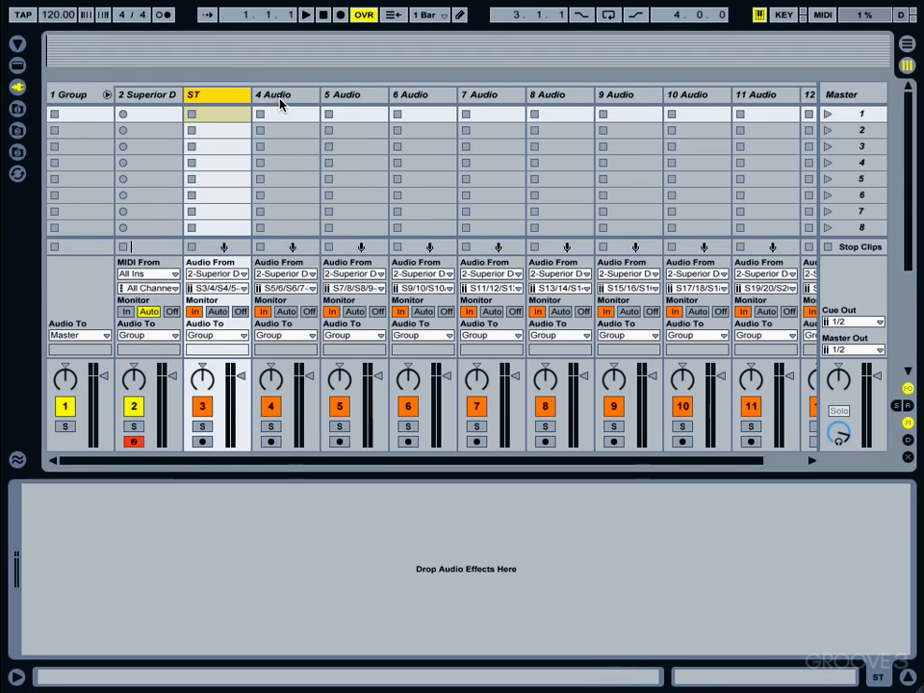
click(285, 93)
text(SB)
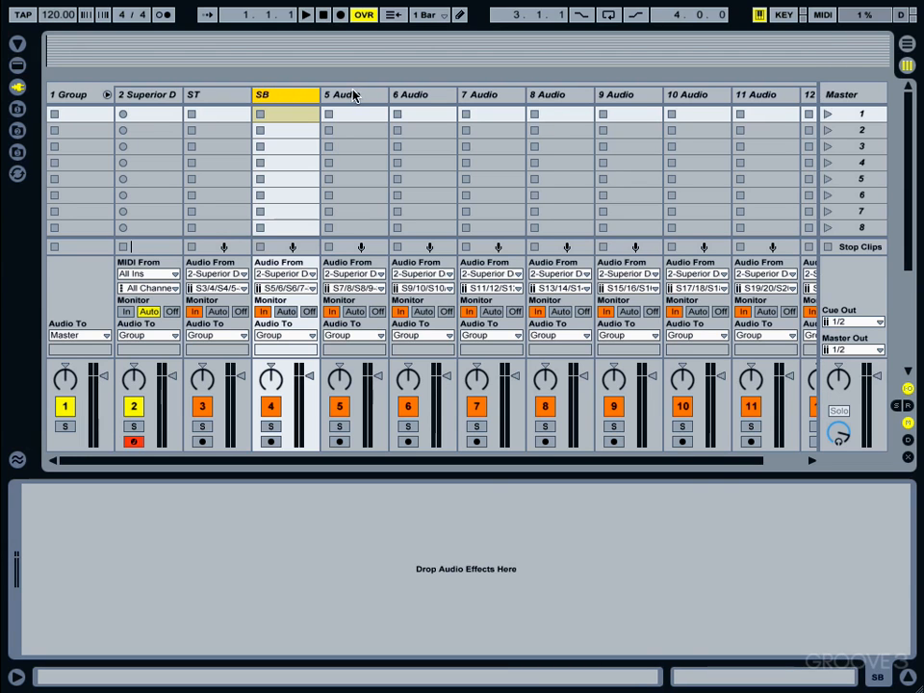
Rename audio tracks 5, 6 and 7 to HH, Toms and OH.
click(354, 93)
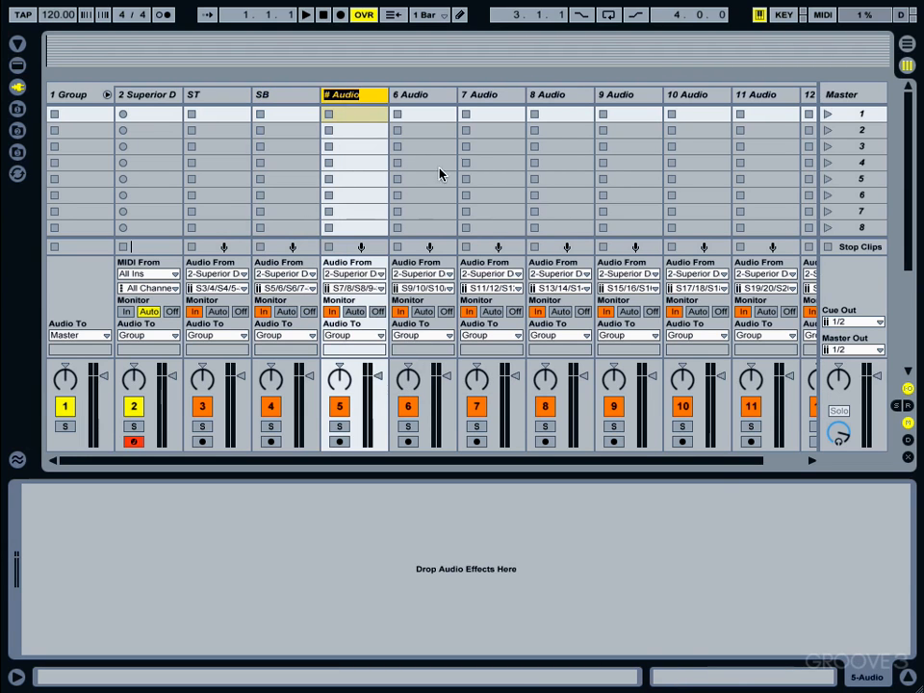
text(HH)
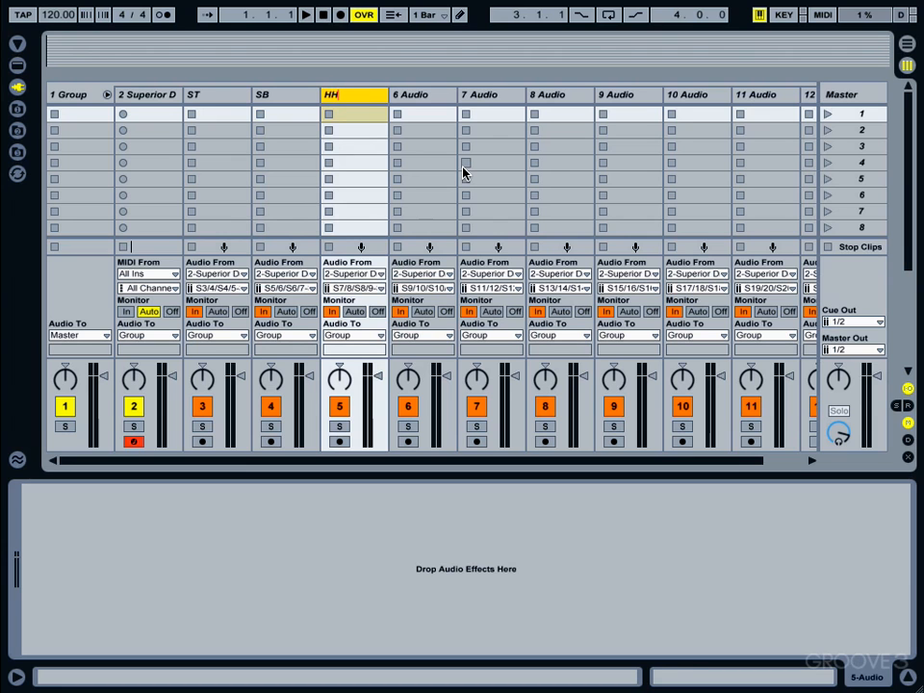
click(421, 92)
text(Toms)
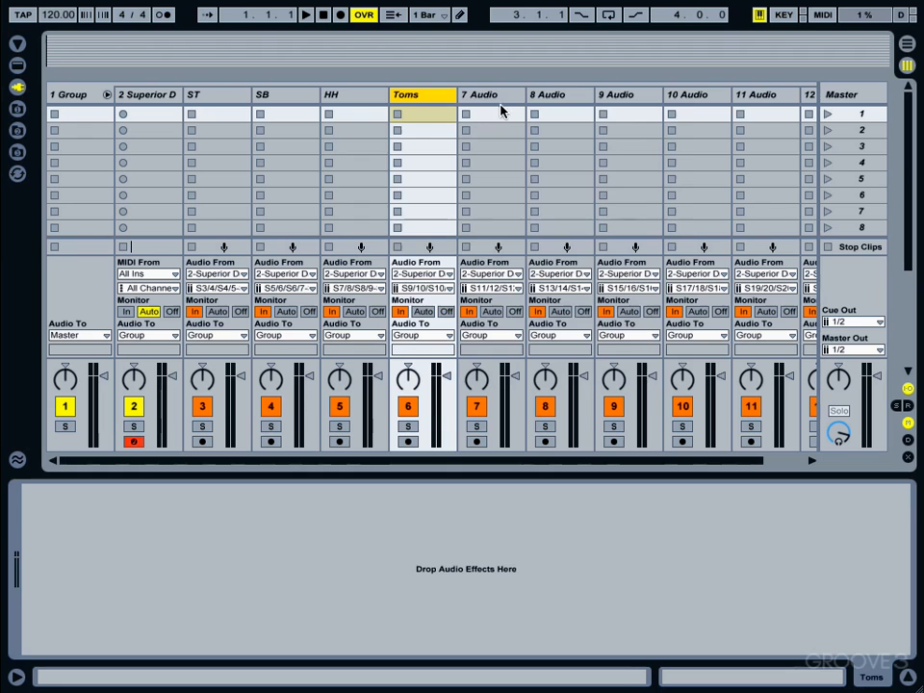
click(491, 94)
text(OH)
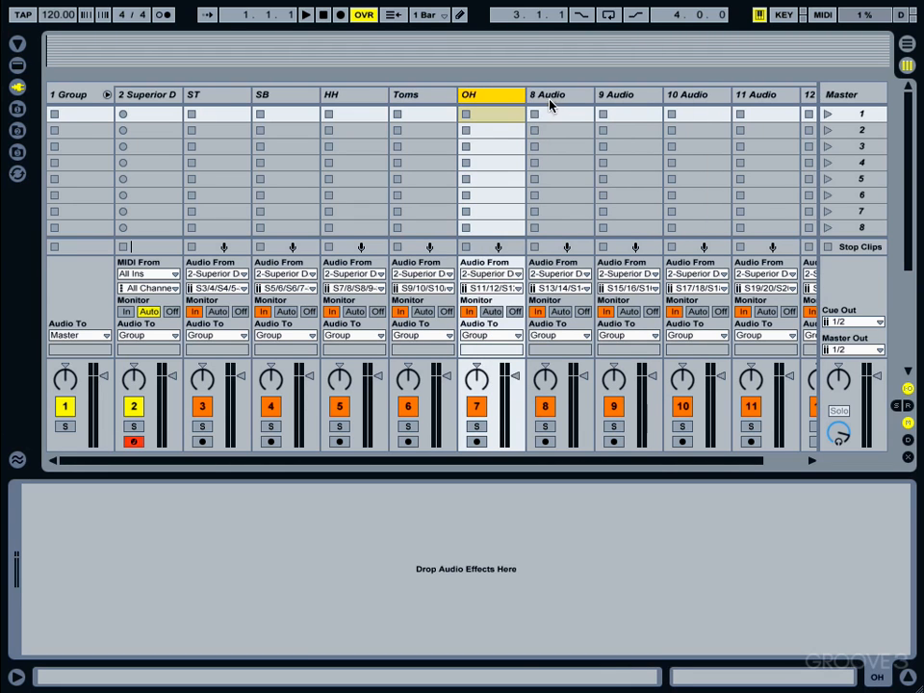
right_click(554, 94)
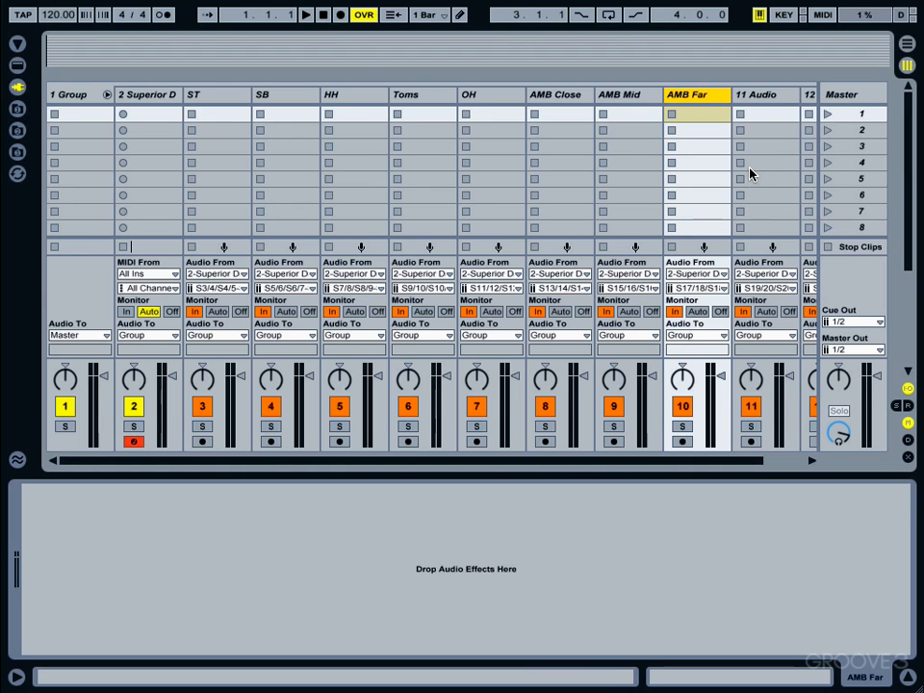
Rename audio tracks 11 and 12 to AMB Mono and Bullet.
right_click(760, 94)
text(AMB Mono)
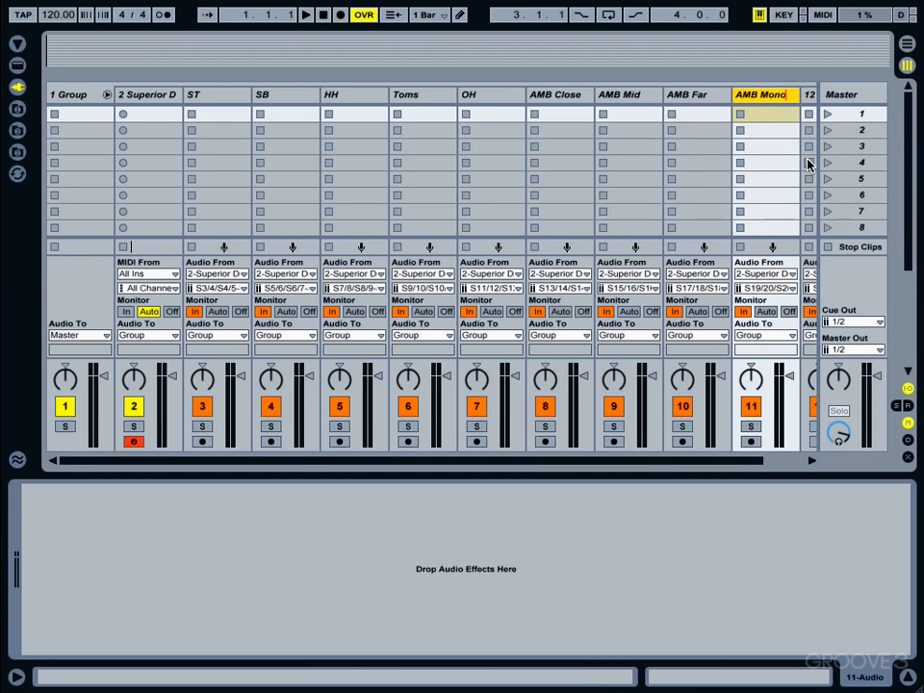
mouse_move(700, 454)
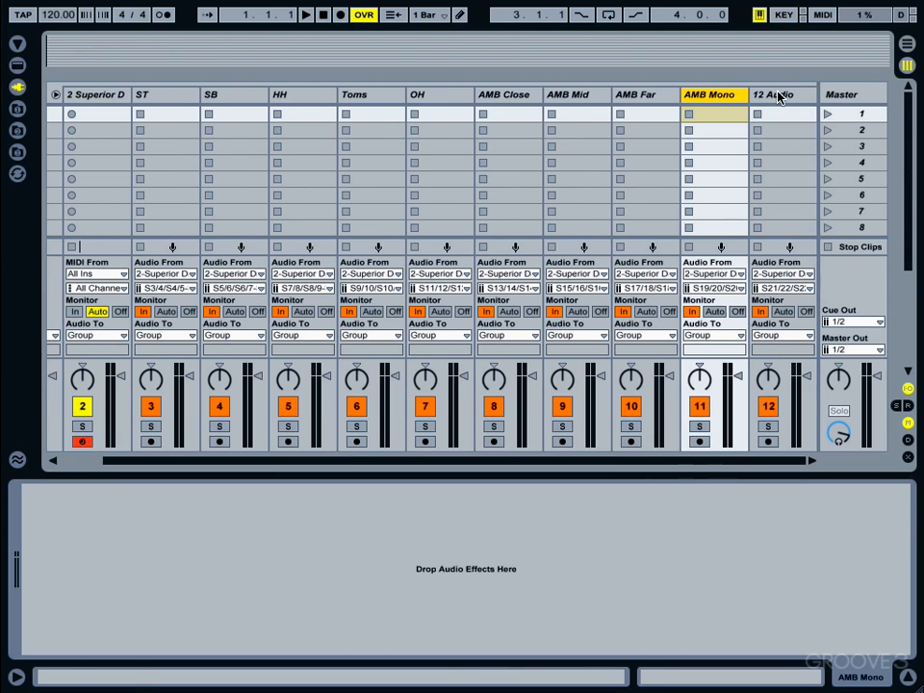
right_click(782, 94)
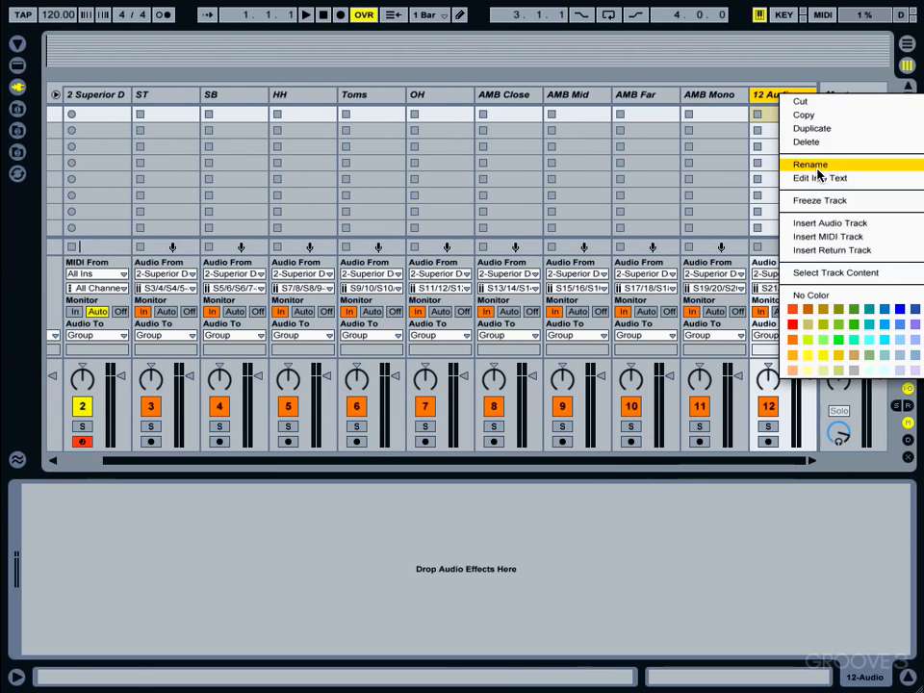
click(808, 164)
text(Bullet)
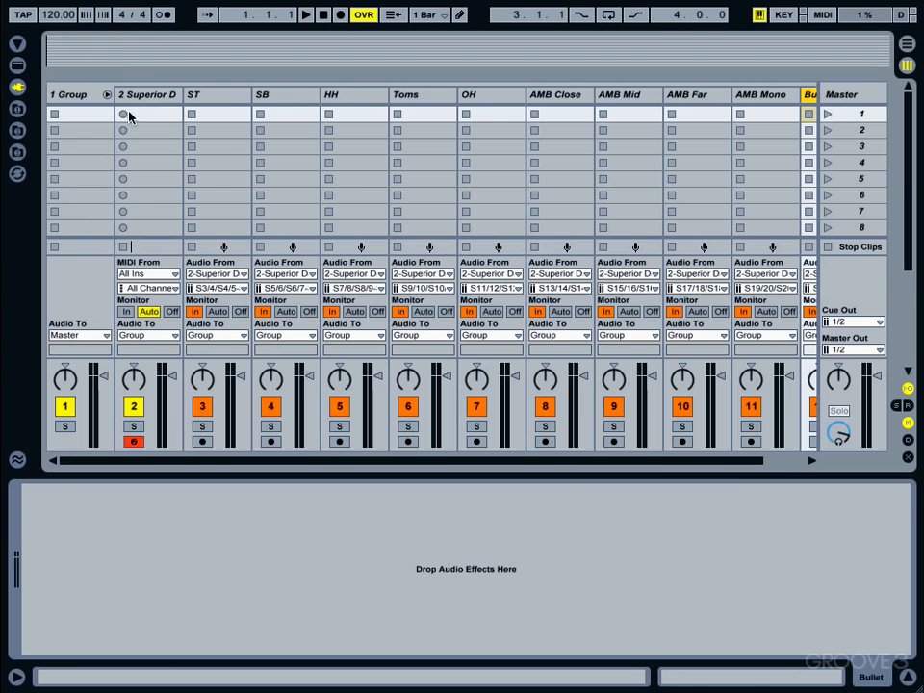
click(70, 94)
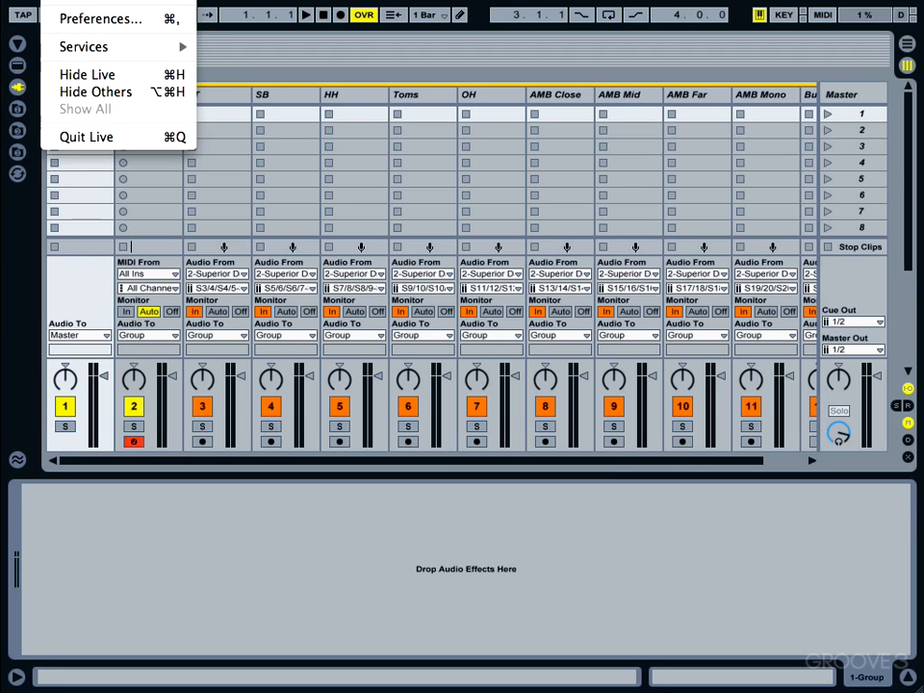
Save the current set as the default set from Live's Preferences.
click(101, 19)
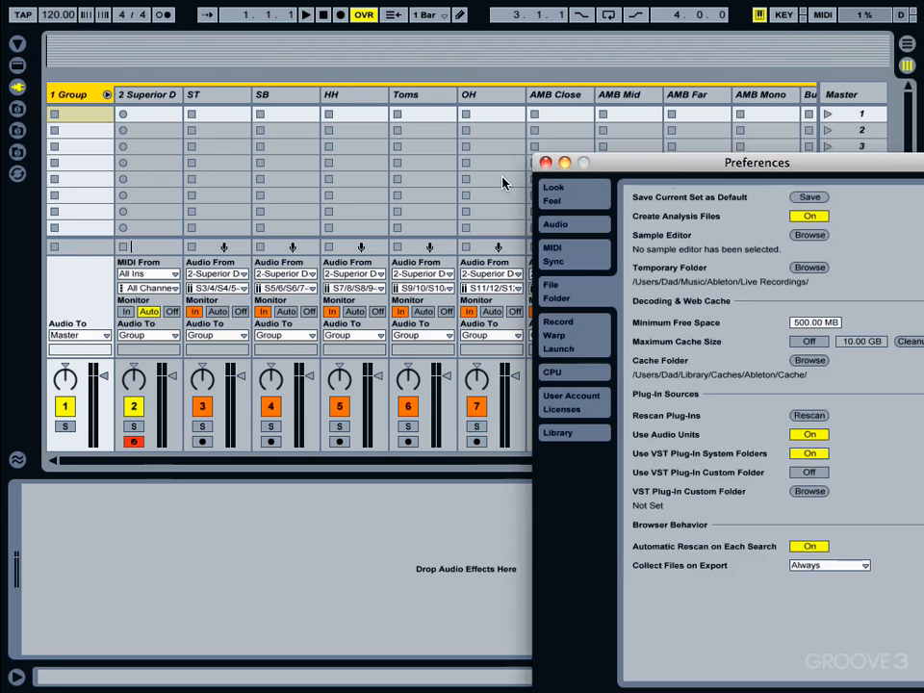
drag(757, 162, 474, 75)
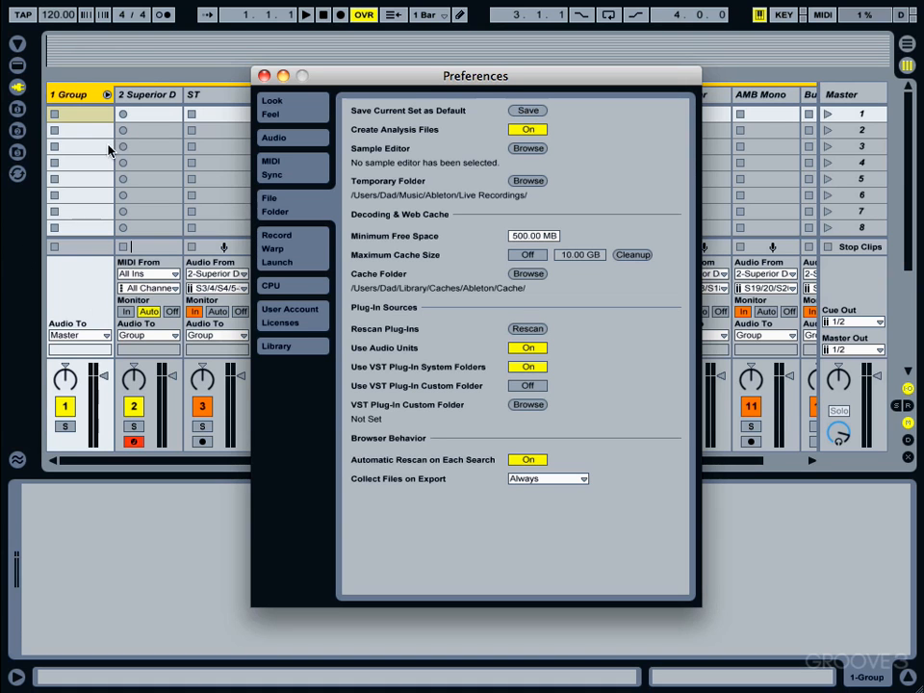
mouse_move(589, 359)
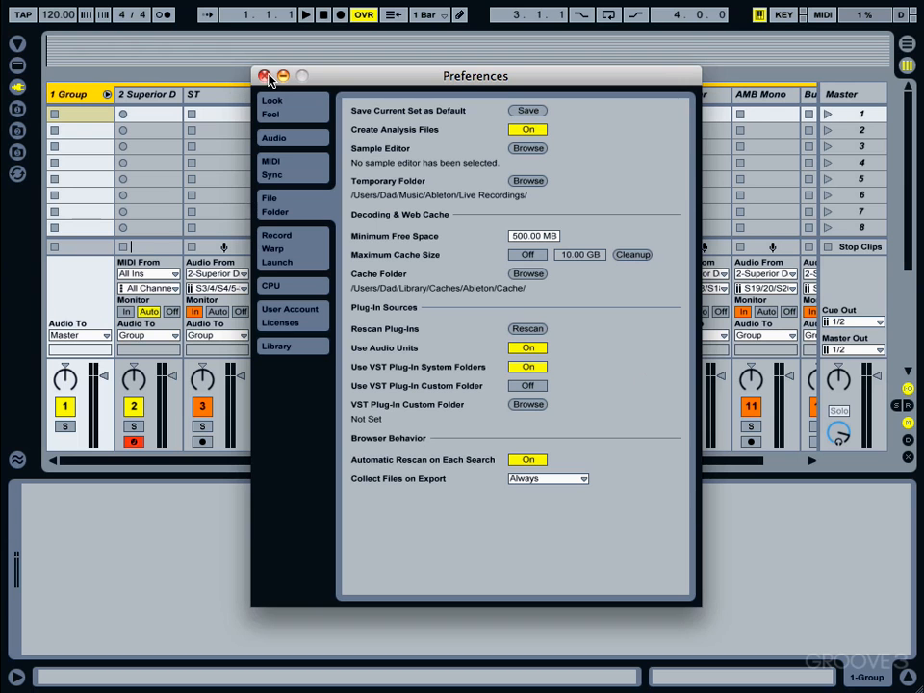
click(263, 75)
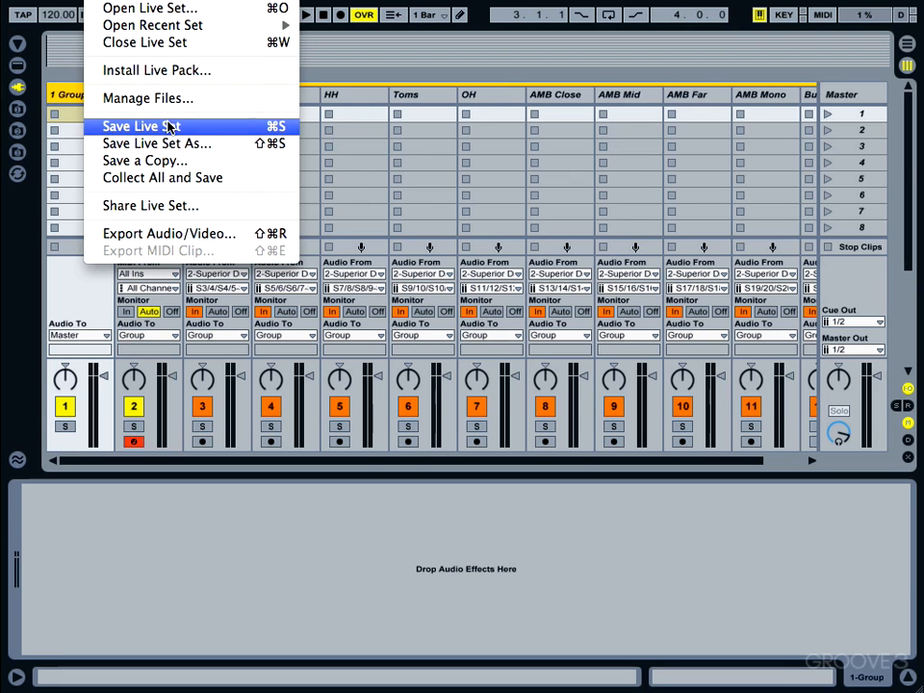
mouse_move(158, 143)
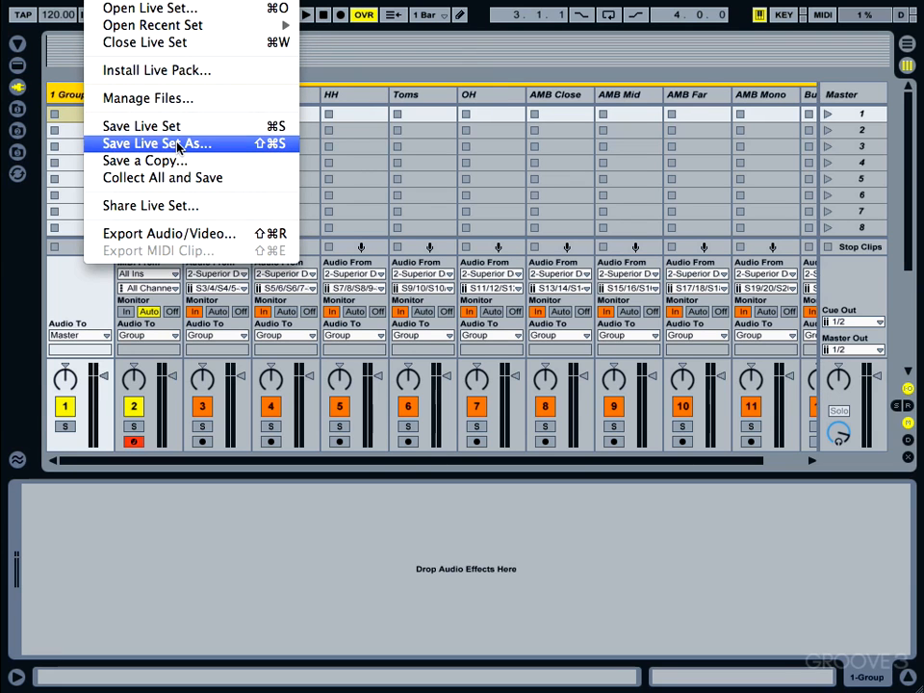